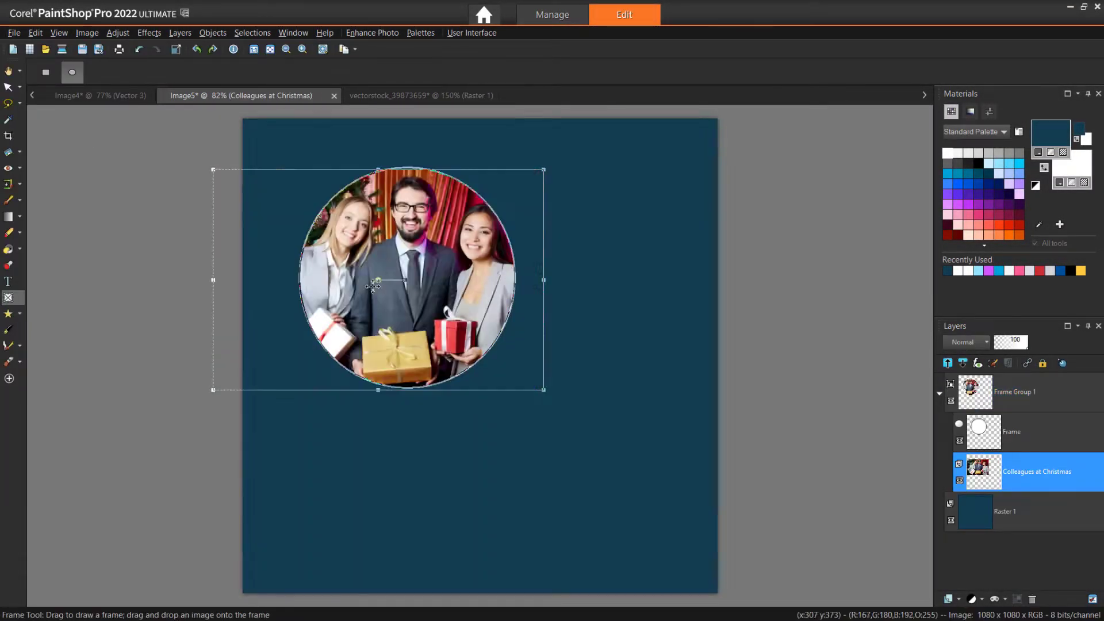
# Step: Close all open Christmas images, leaving an empty workspace
pyautogui.click(420, 95)
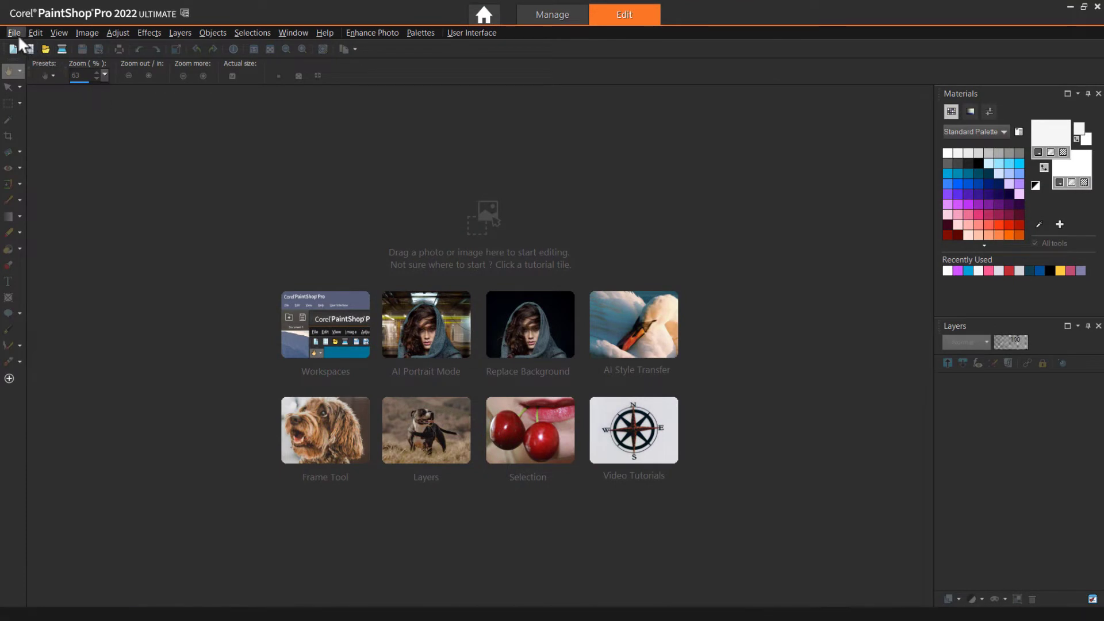
# Step: Start a new image measured in pixels at 1080 × 1080
pyautogui.click(16, 32)
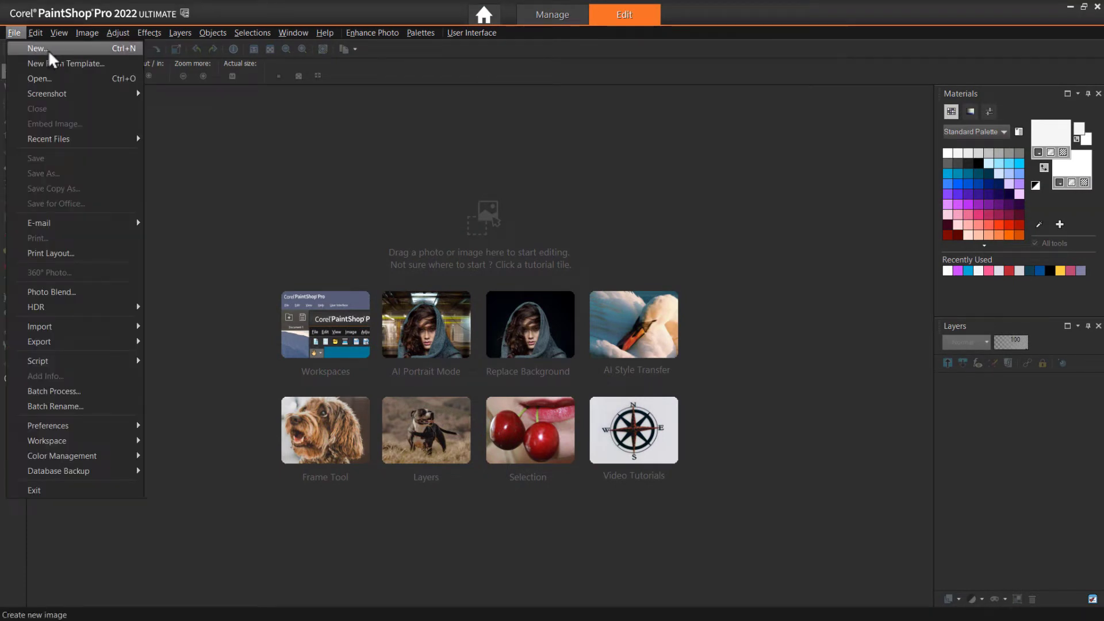
pyautogui.click(35, 47)
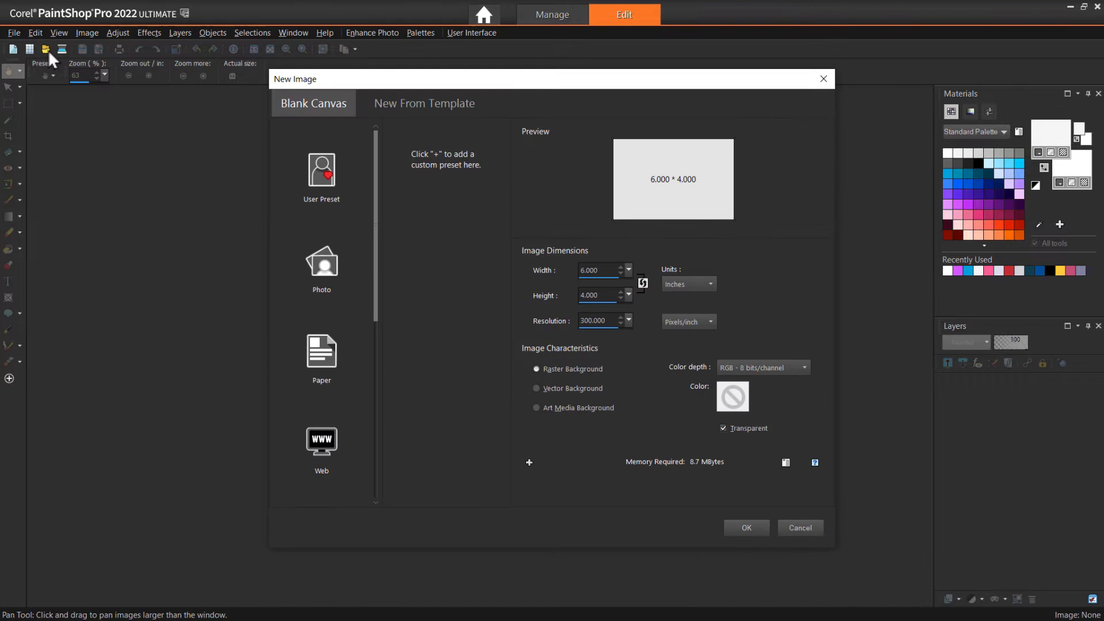
pyautogui.click(708, 284)
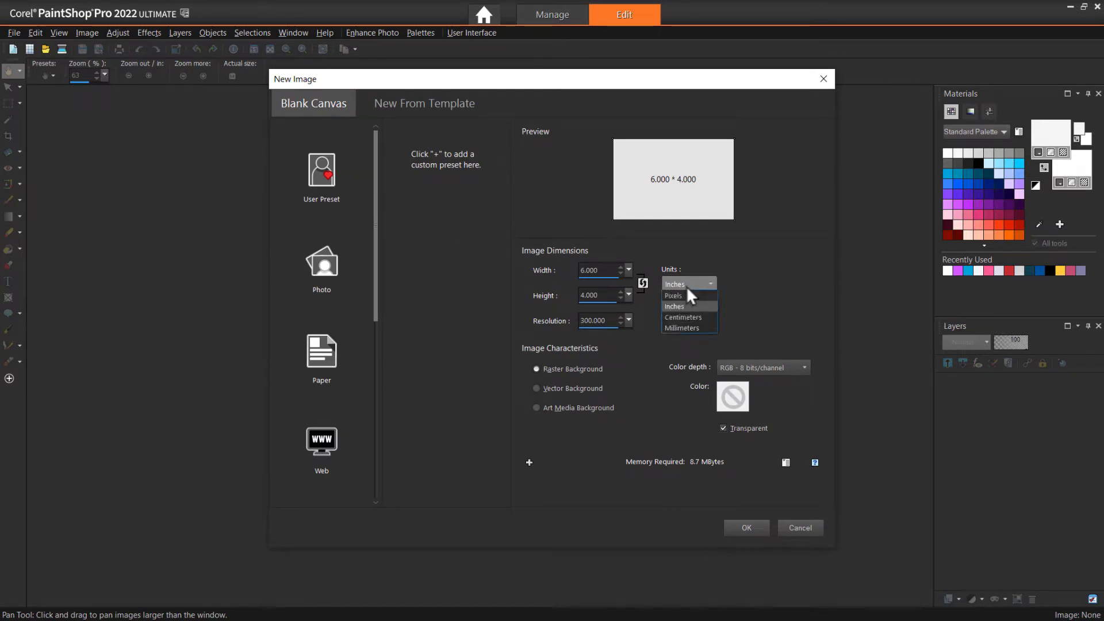
pyautogui.click(673, 295)
pyautogui.write('1080')
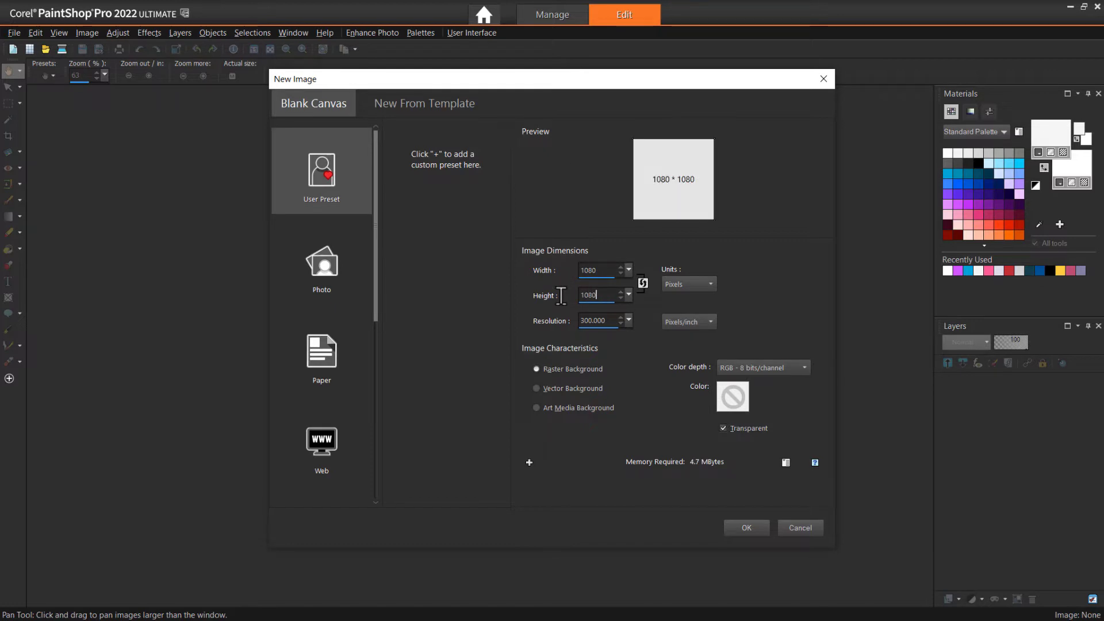
# Step: Save the size as preset 'Instagram Post Template' and create the transparent canvas
pyautogui.click(529, 463)
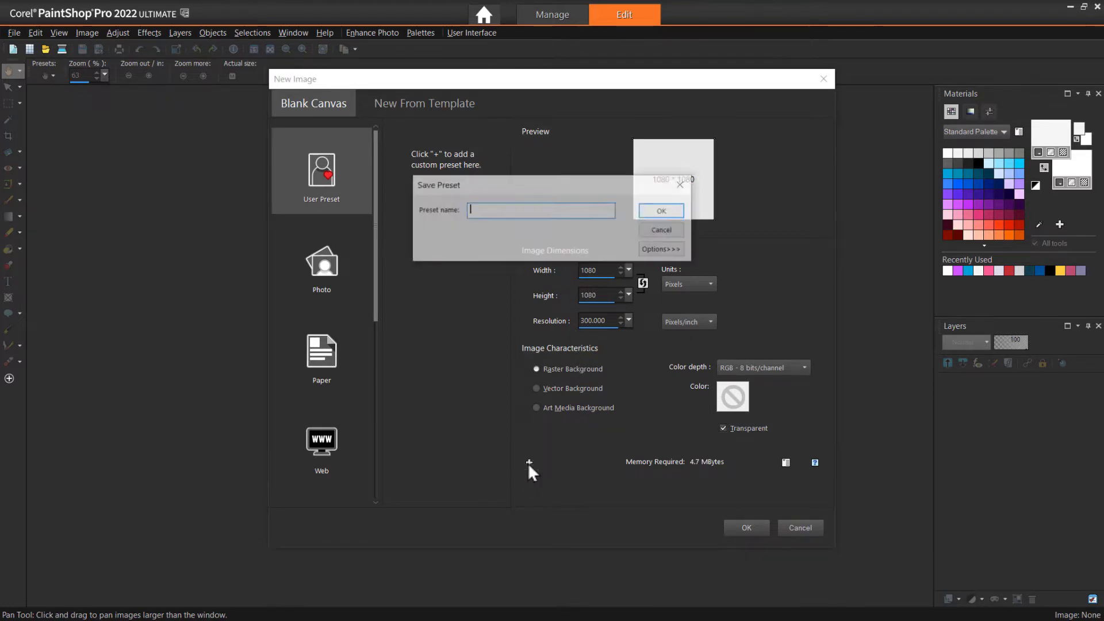
pyautogui.write('Instagram Post Template')
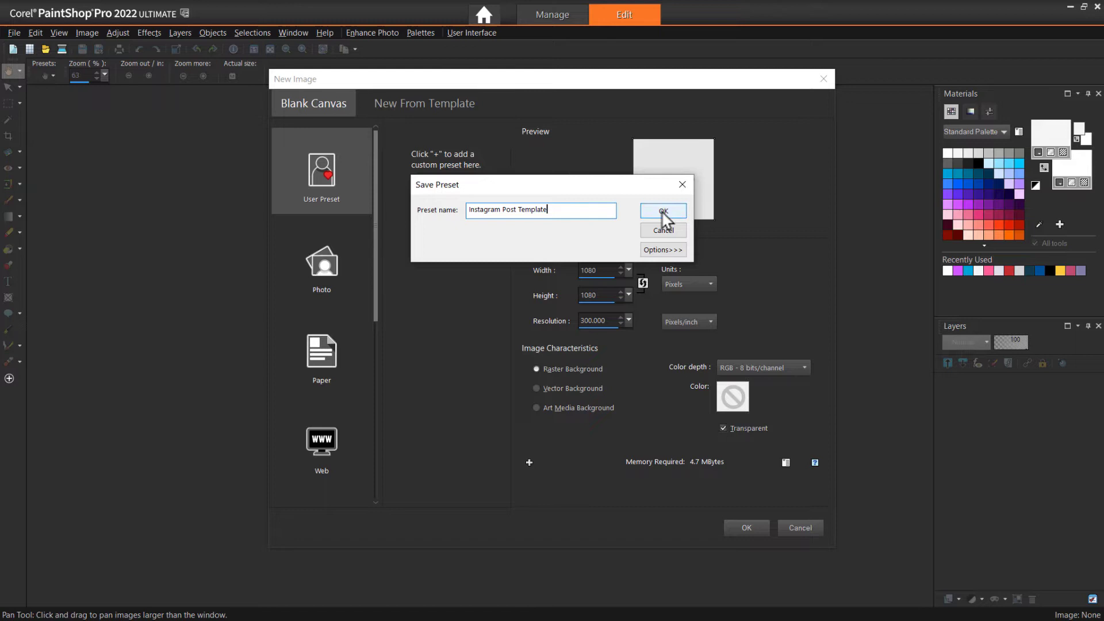
pyautogui.click(663, 212)
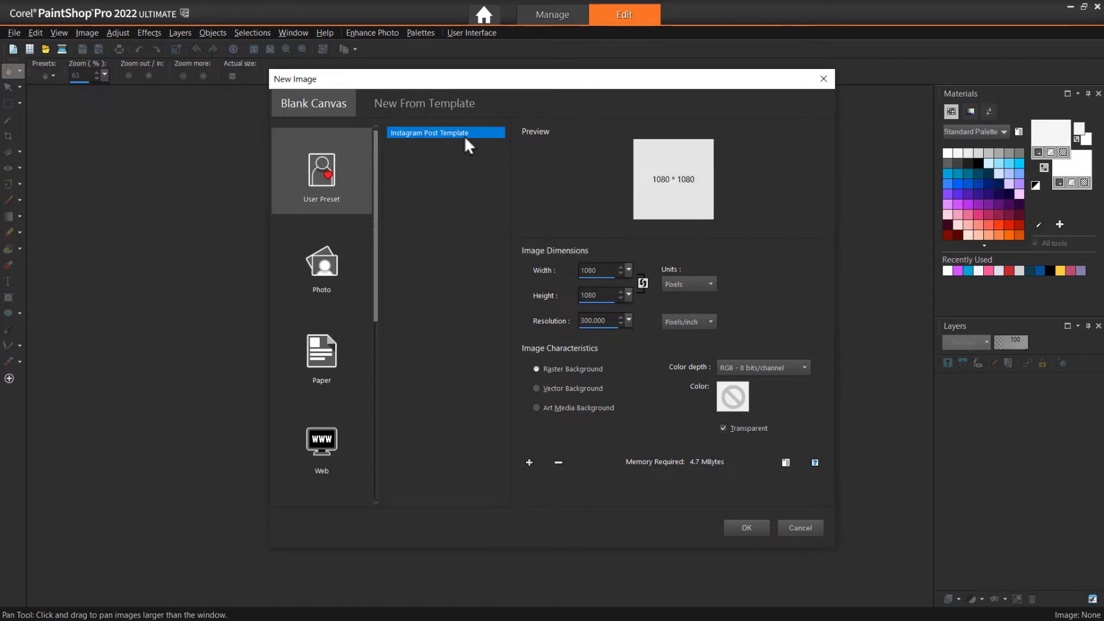
pyautogui.moveTo(488, 287)
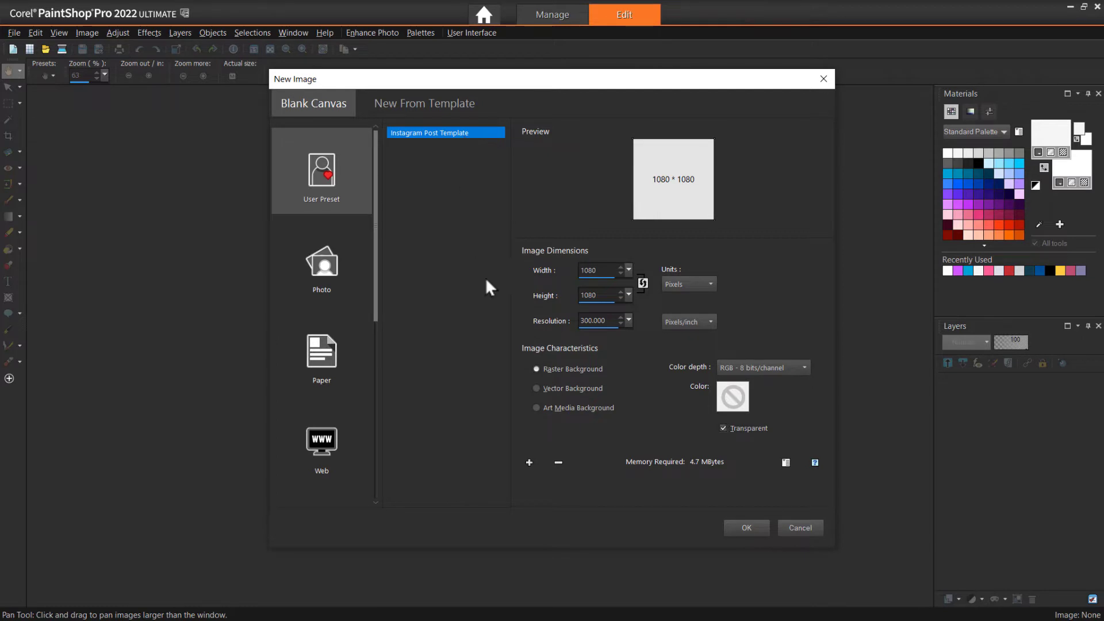
pyautogui.click(747, 528)
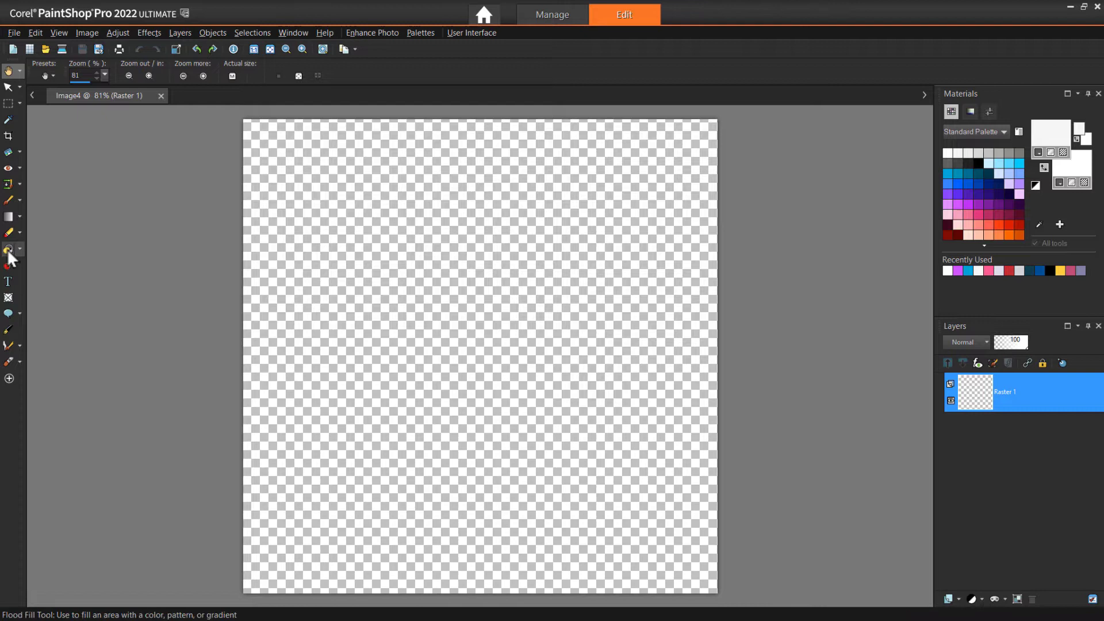
# Step: Flood-fill the whole 1080 × 1080 canvas with dark blue
pyautogui.click(8, 248)
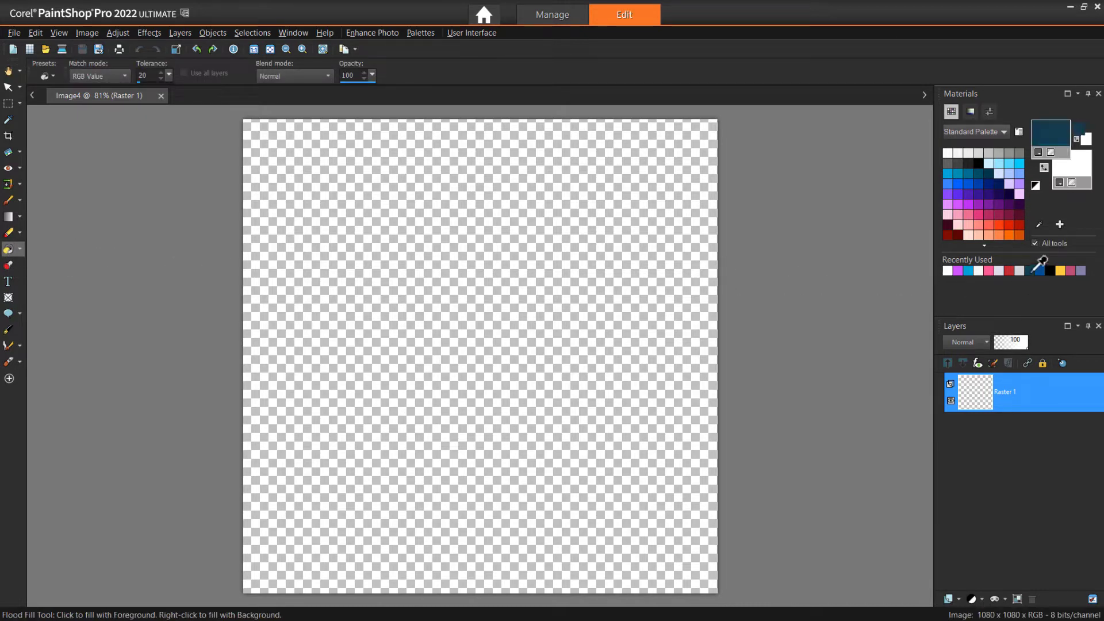
pyautogui.click(615, 214)
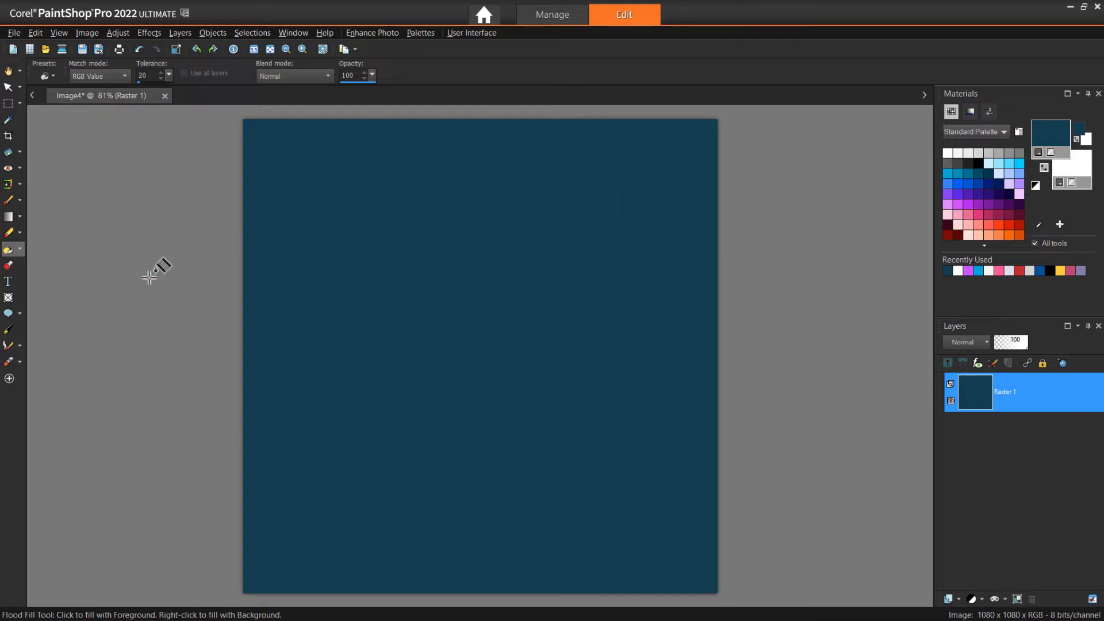
pyautogui.moveTo(8, 298)
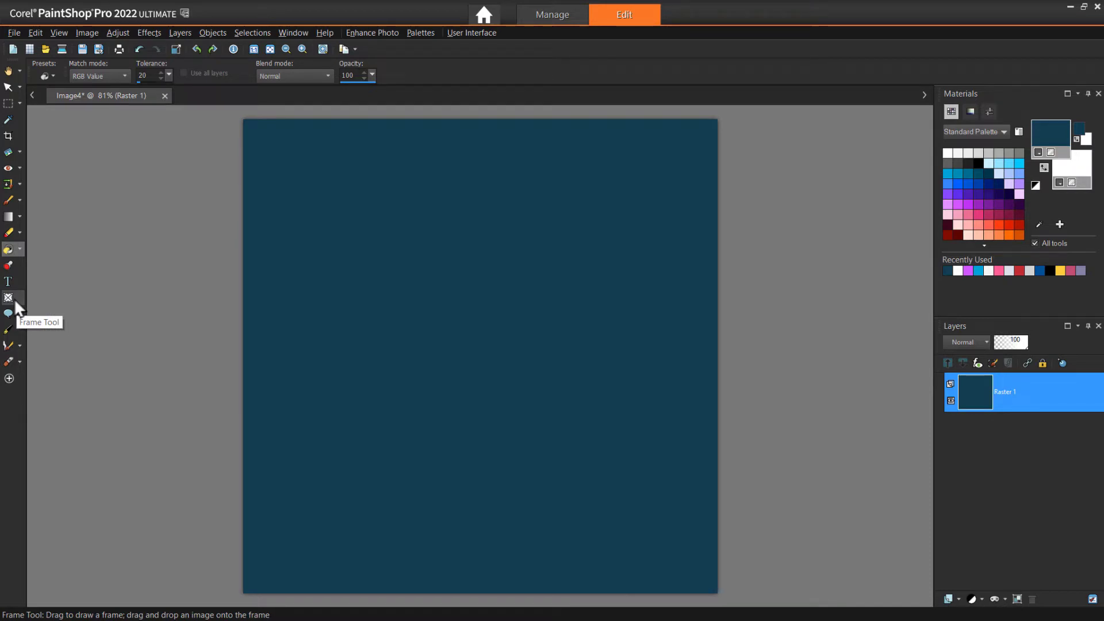
# Step: Draw a circular photo frame in the upper-left area of the blue canvas
pyautogui.click(8, 297)
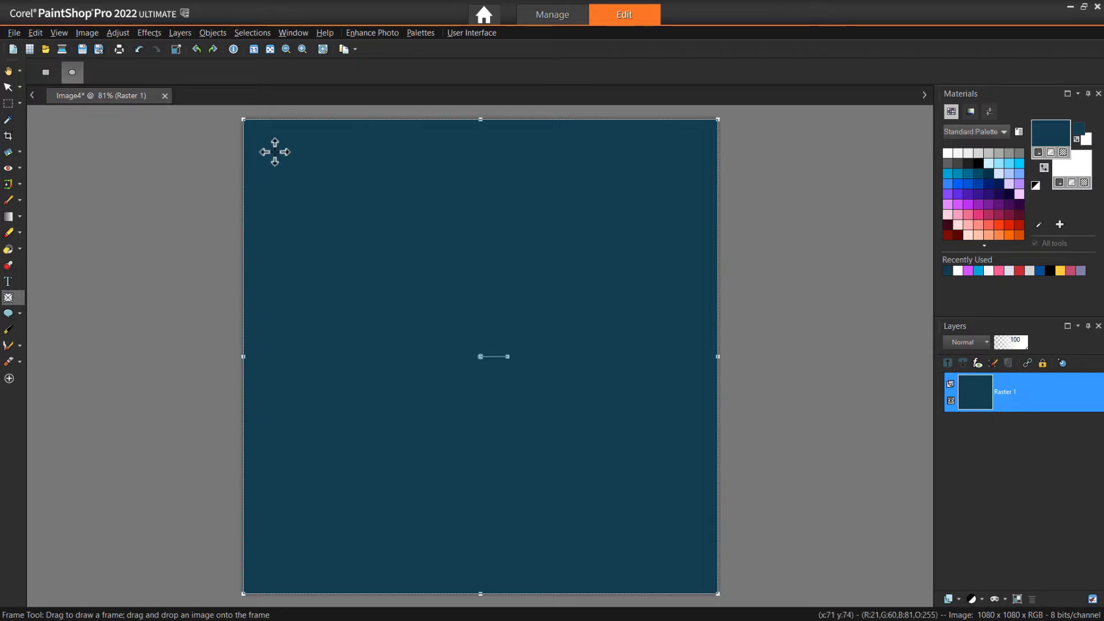
pyautogui.moveTo(277, 152); pyautogui.dragTo(482, 351)
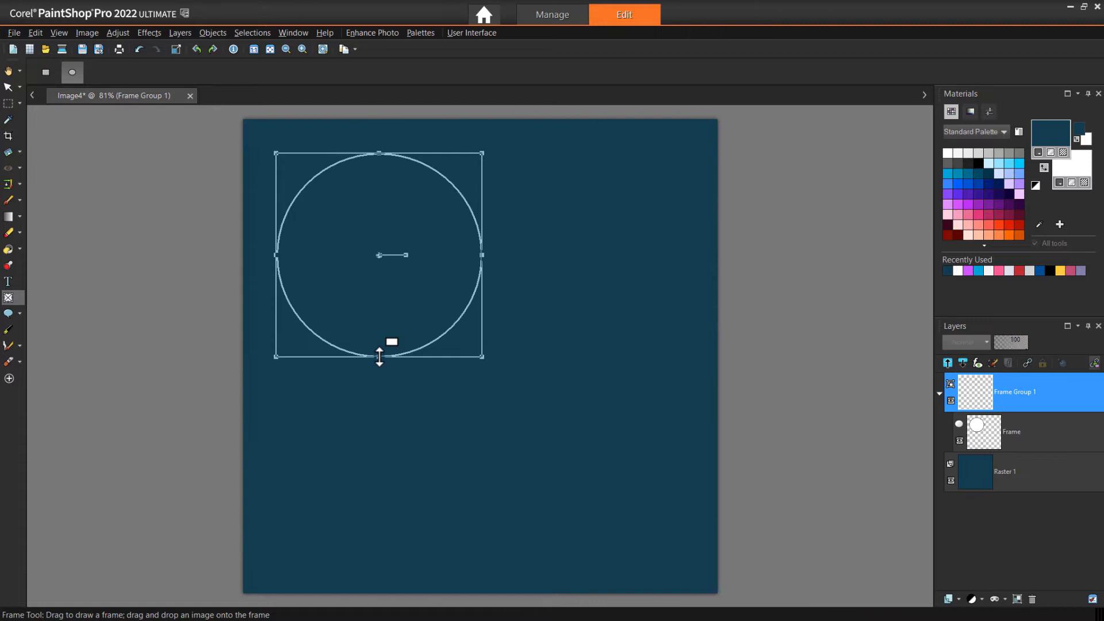
pyautogui.moveTo(1000, 398)
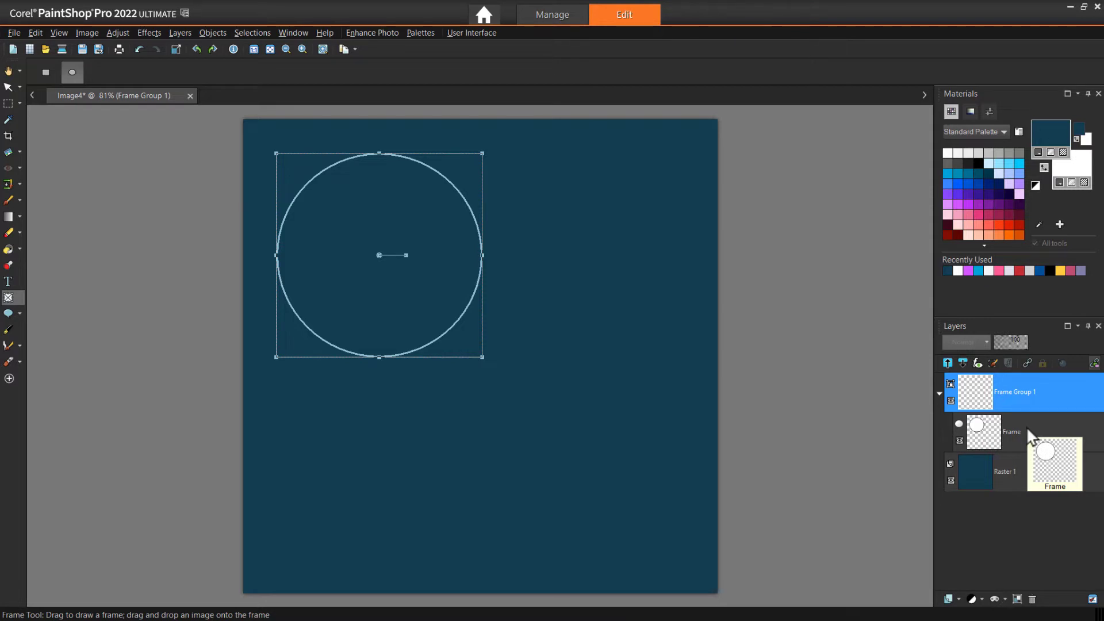
# Step: Embed the Colleagues at Christmas photo and centre the three colleagues in the frame
pyautogui.click(14, 32)
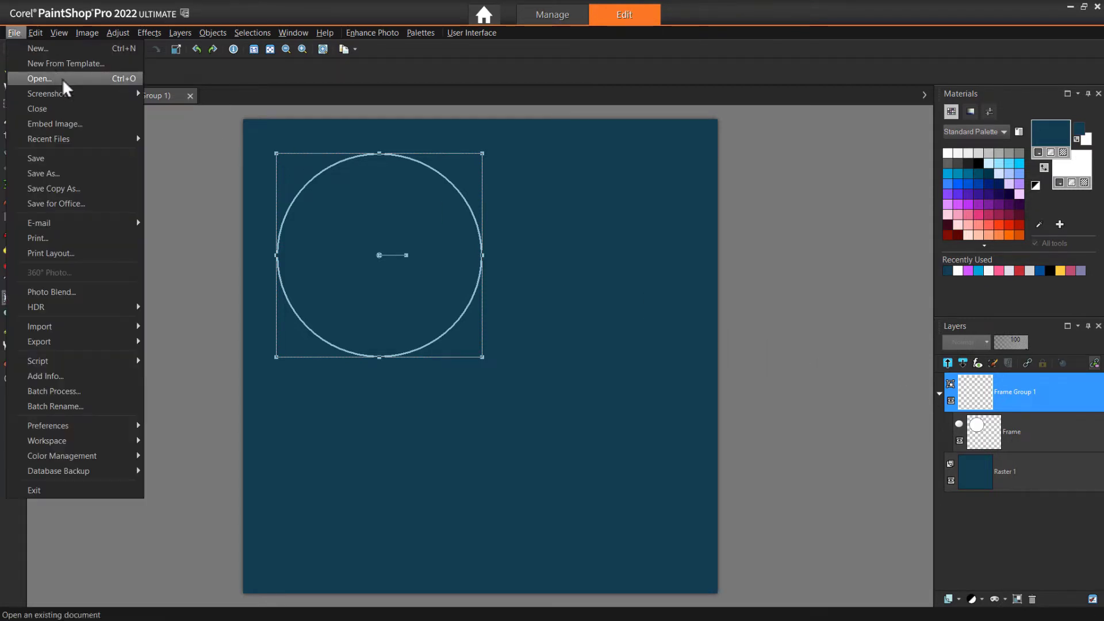
pyautogui.moveTo(85, 131)
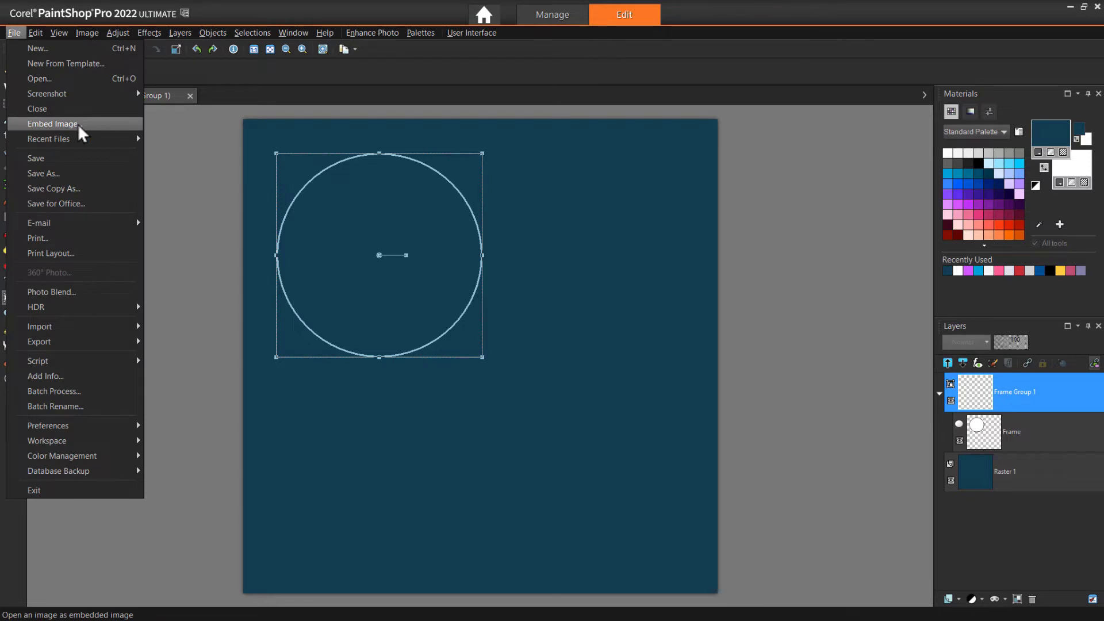
pyautogui.click(51, 123)
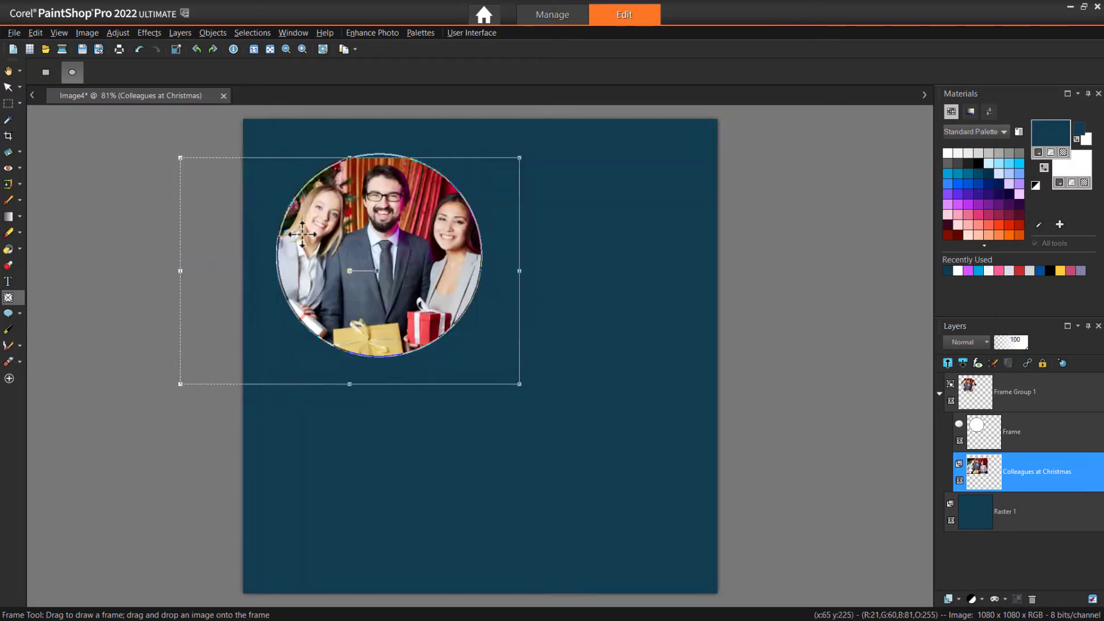
pyautogui.moveTo(302, 235); pyautogui.dragTo(345, 261)
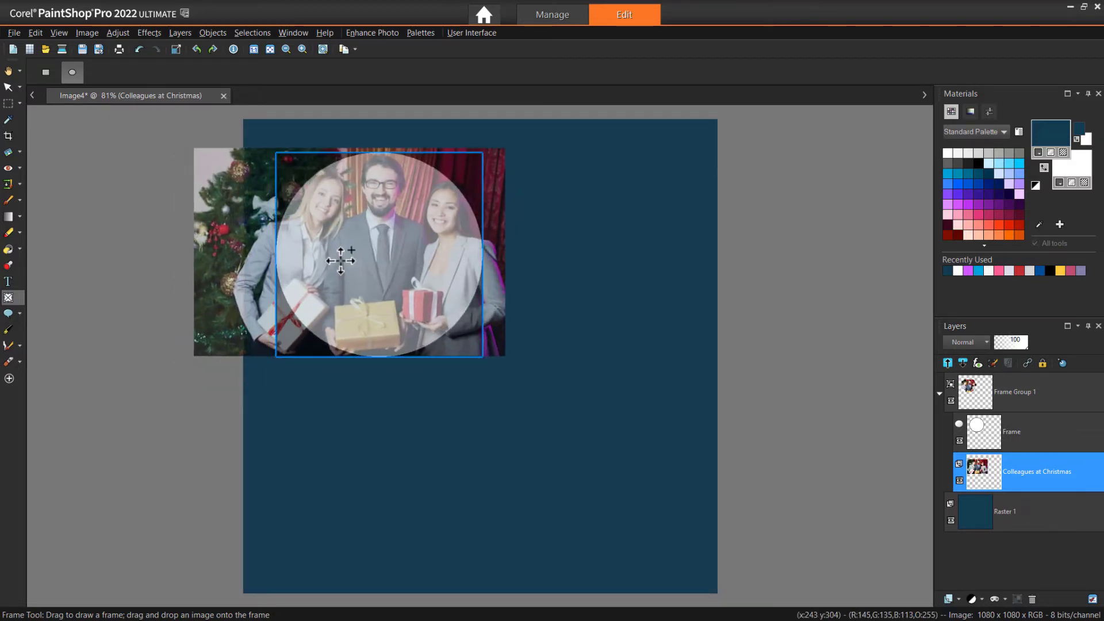
pyautogui.moveTo(341, 261); pyautogui.dragTo(341, 262)
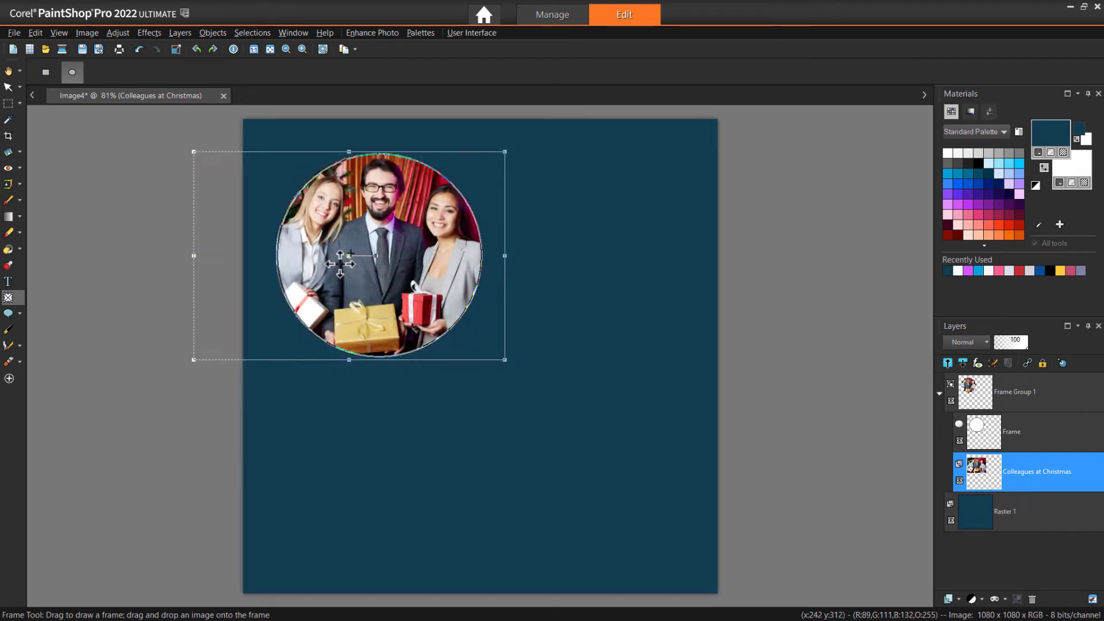
pyautogui.moveTo(522, 341)
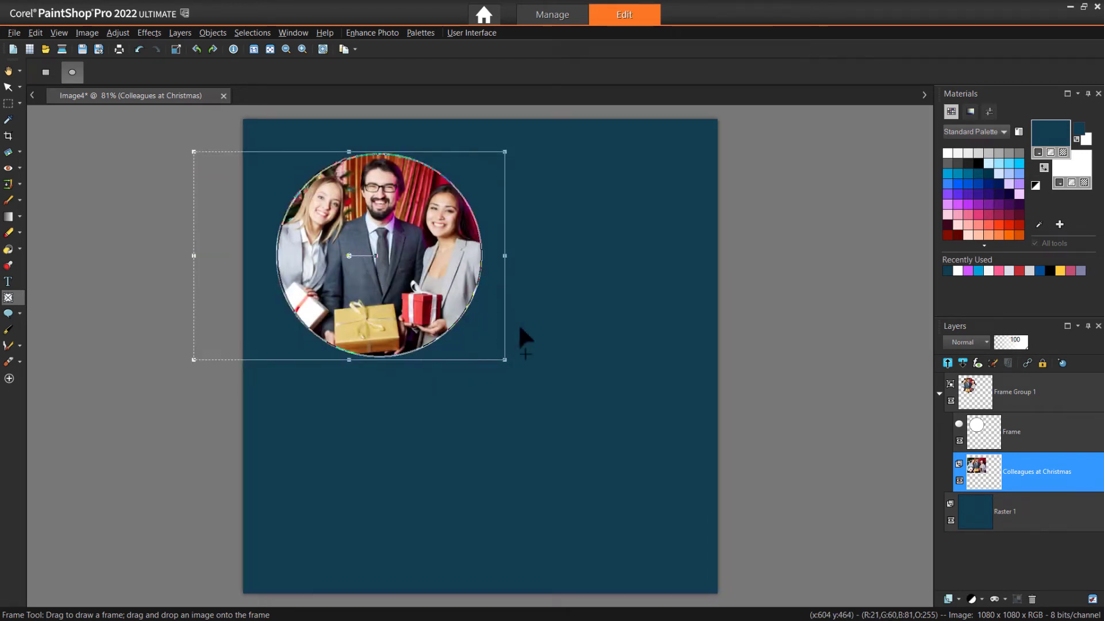
# Step: Shrink Frame Group 1 slightly and move it toward the top-left corner
pyautogui.click(1015, 391)
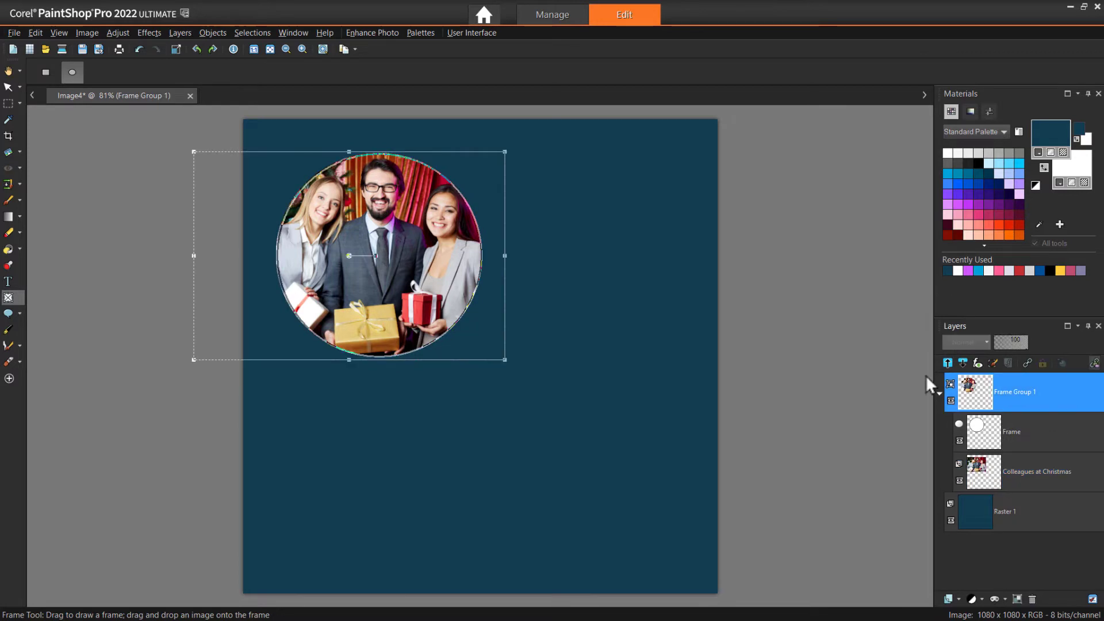
pyautogui.moveTo(504, 359); pyautogui.dragTo(493, 345)
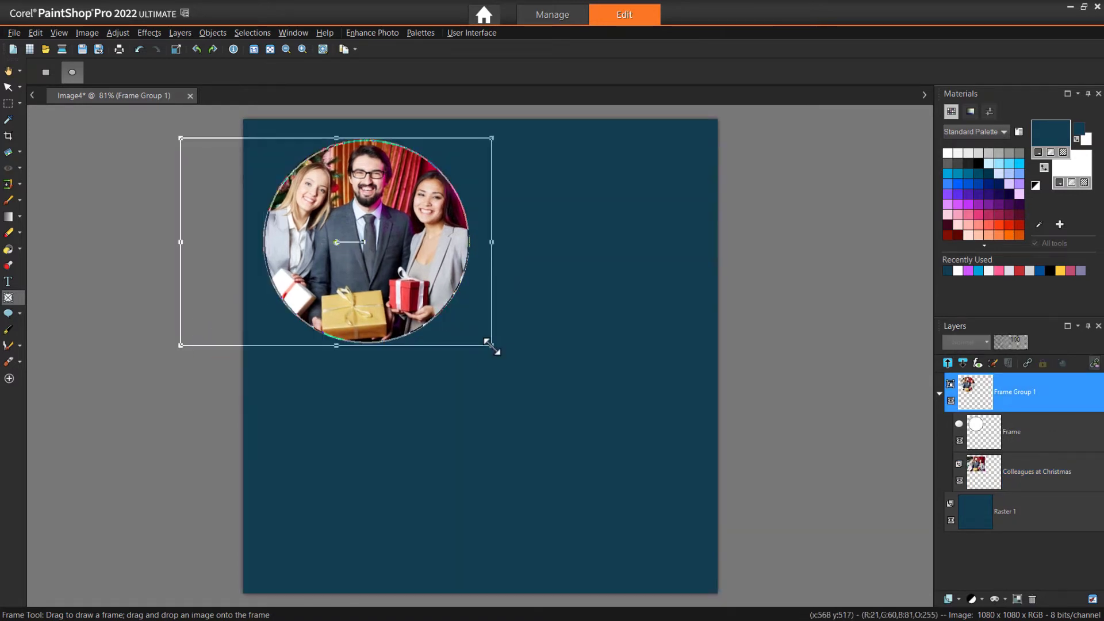
pyautogui.moveTo(497, 350); pyautogui.dragTo(463, 320)
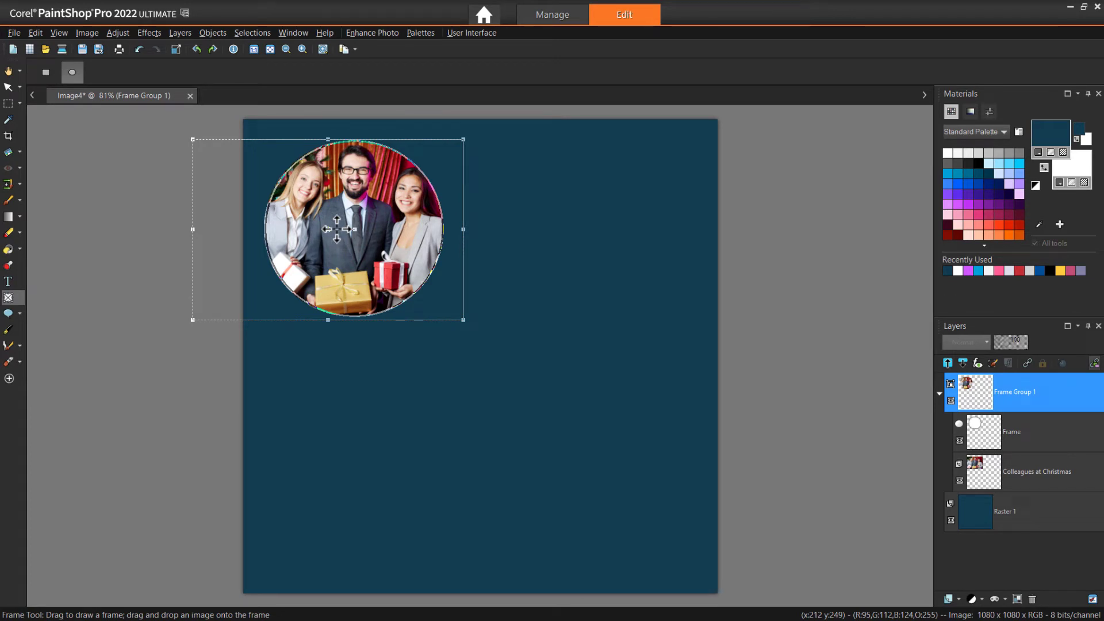
pyautogui.moveTo(79, 310)
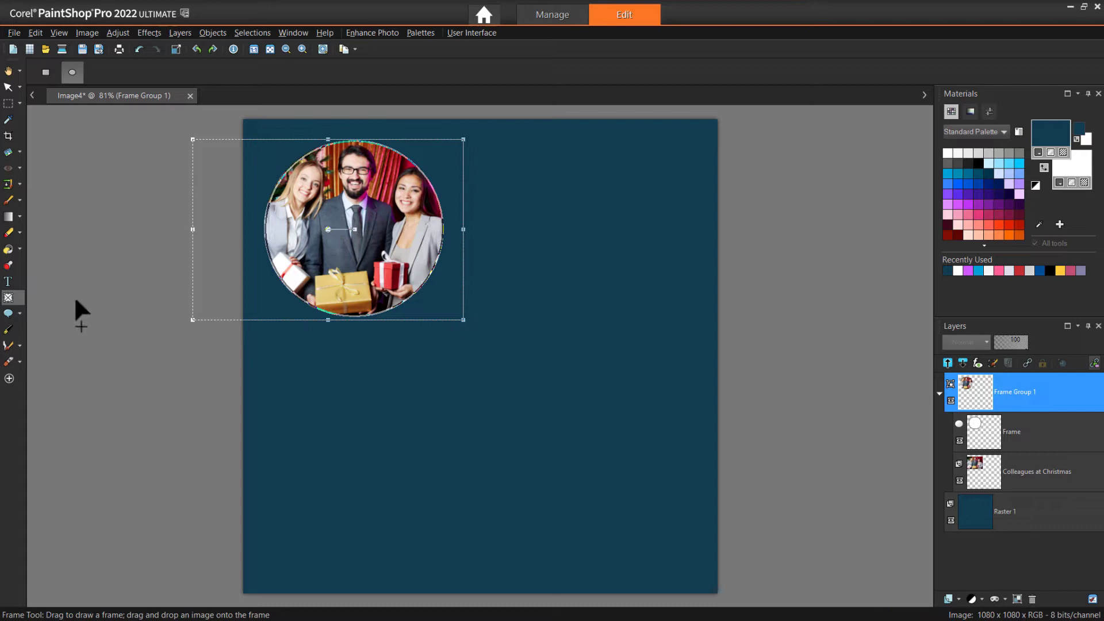
# Step: Draw a white five-pointed star in the lower right and enlarge it
pyautogui.click(8, 313)
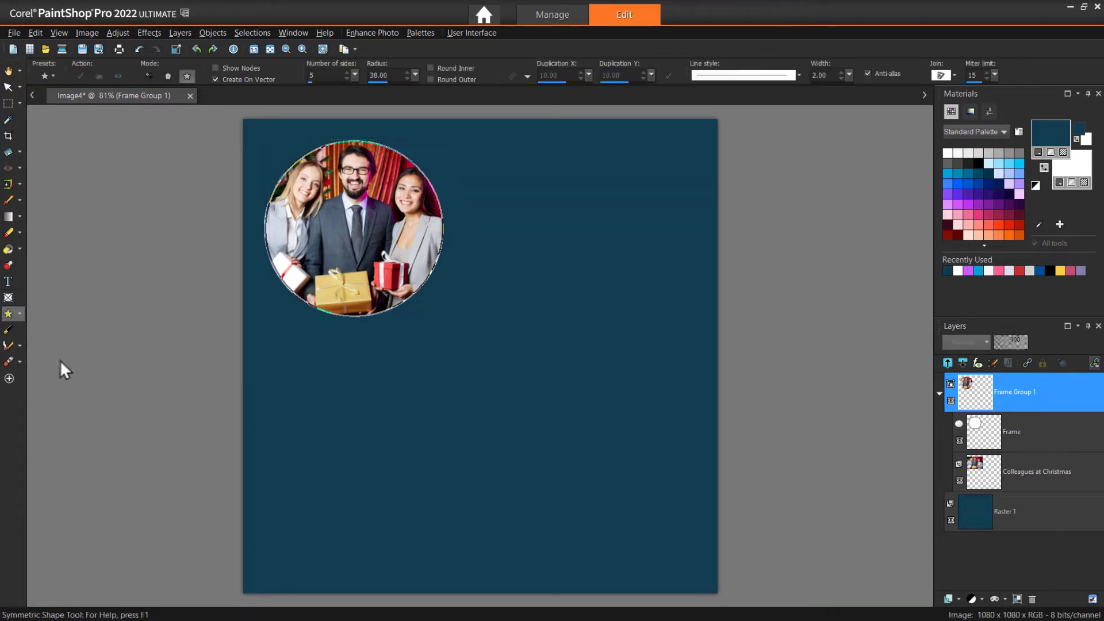
pyautogui.moveTo(619, 437); pyautogui.dragTo(676, 587)
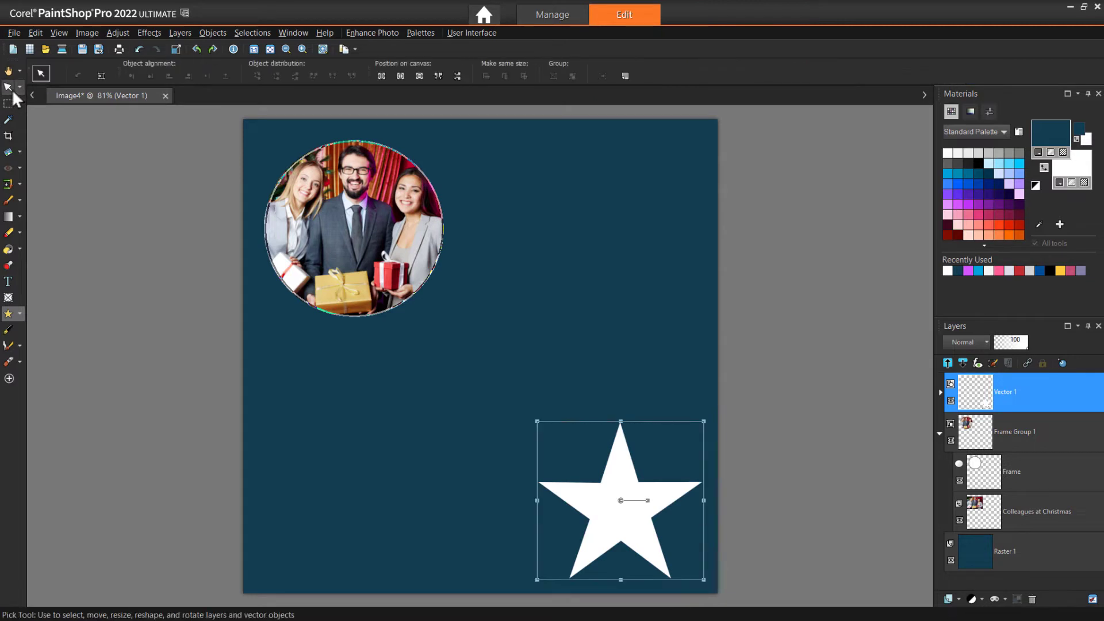
pyautogui.moveTo(561, 505)
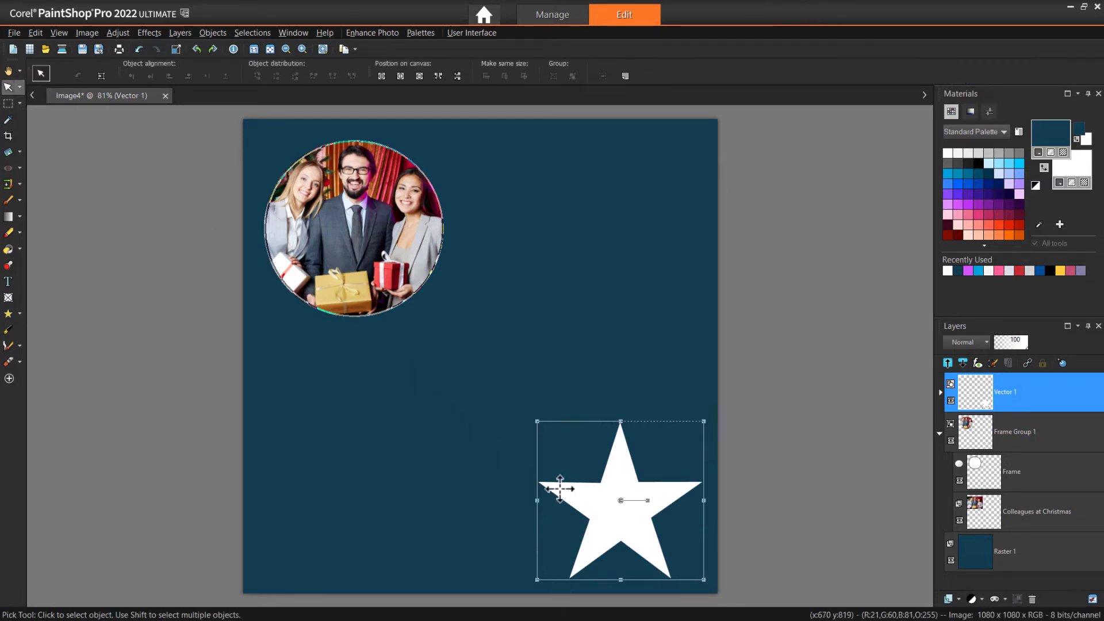
pyautogui.moveTo(560, 491); pyautogui.dragTo(607, 487)
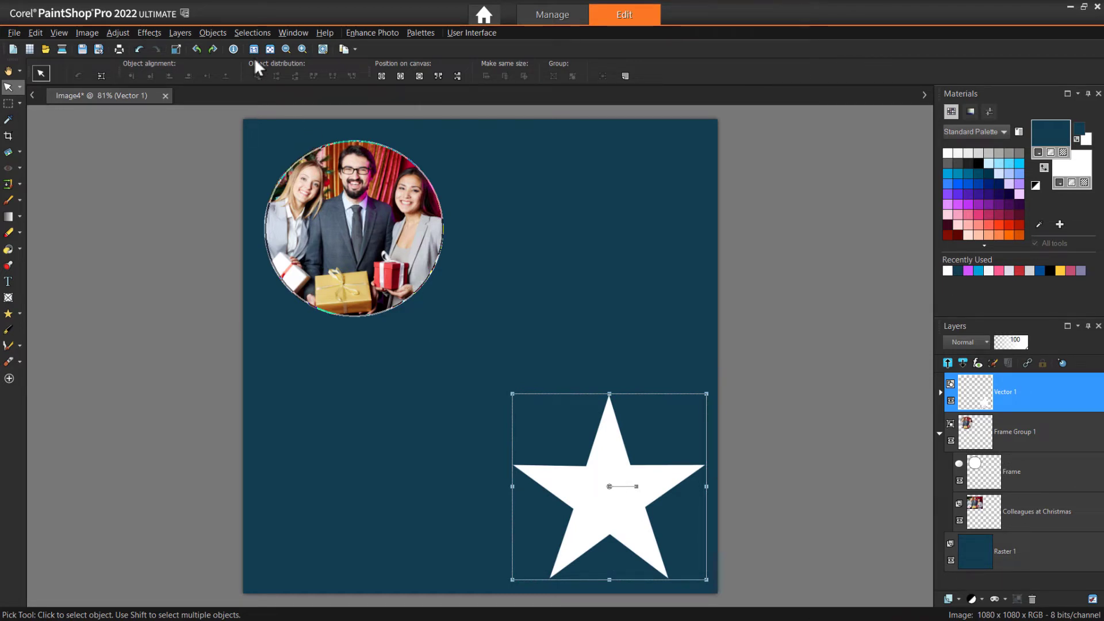
# Step: Mask the house photo with a selection from the star and enlarge it inside
pyautogui.click(253, 32)
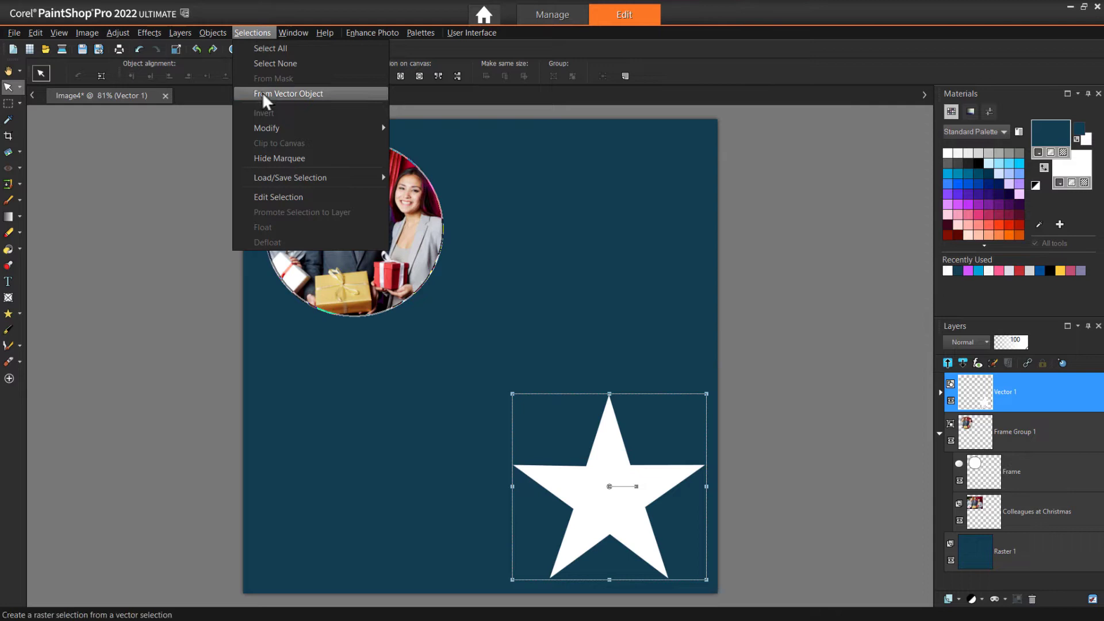
pyautogui.click(289, 93)
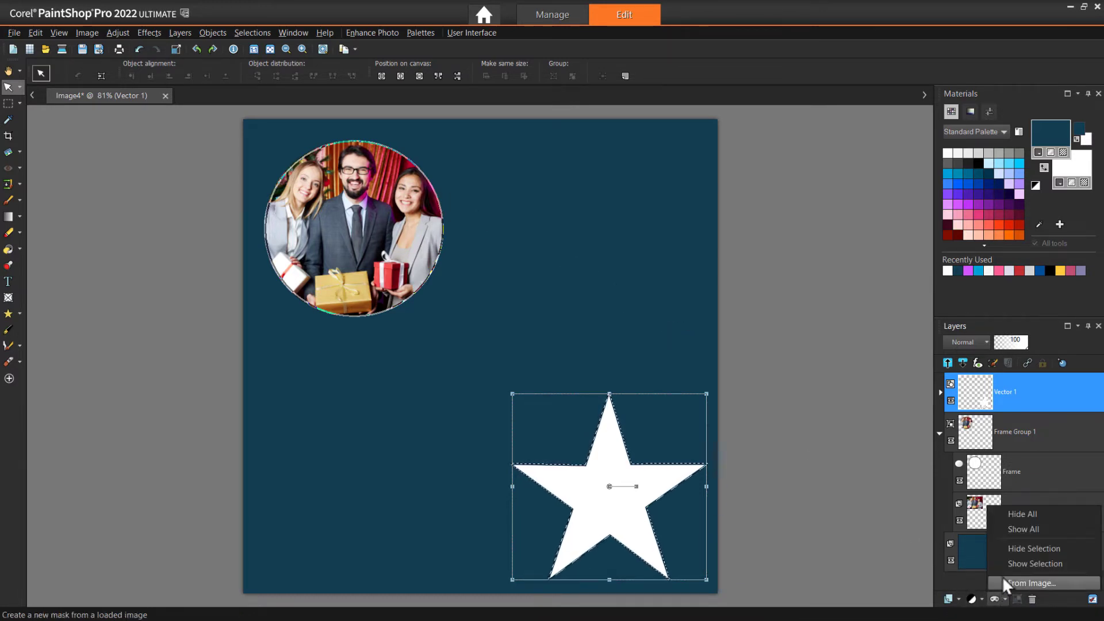
pyautogui.click(1036, 584)
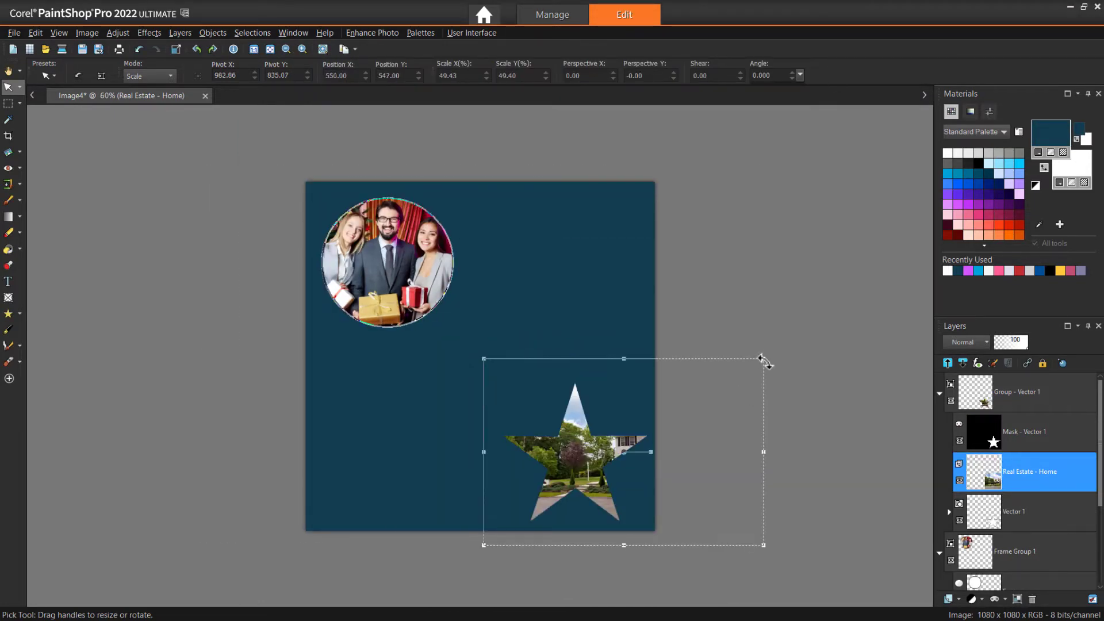
pyautogui.moveTo(763, 357); pyautogui.dragTo(694, 374)
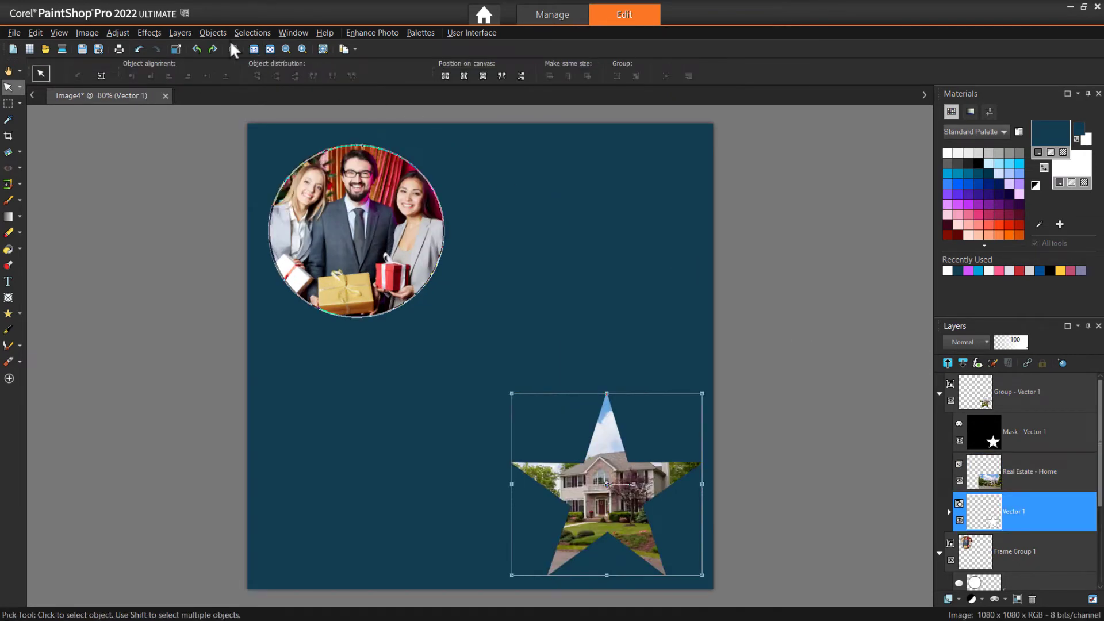
# Step: Select the star's area and add a new empty raster layer beneath it
pyautogui.click(253, 32)
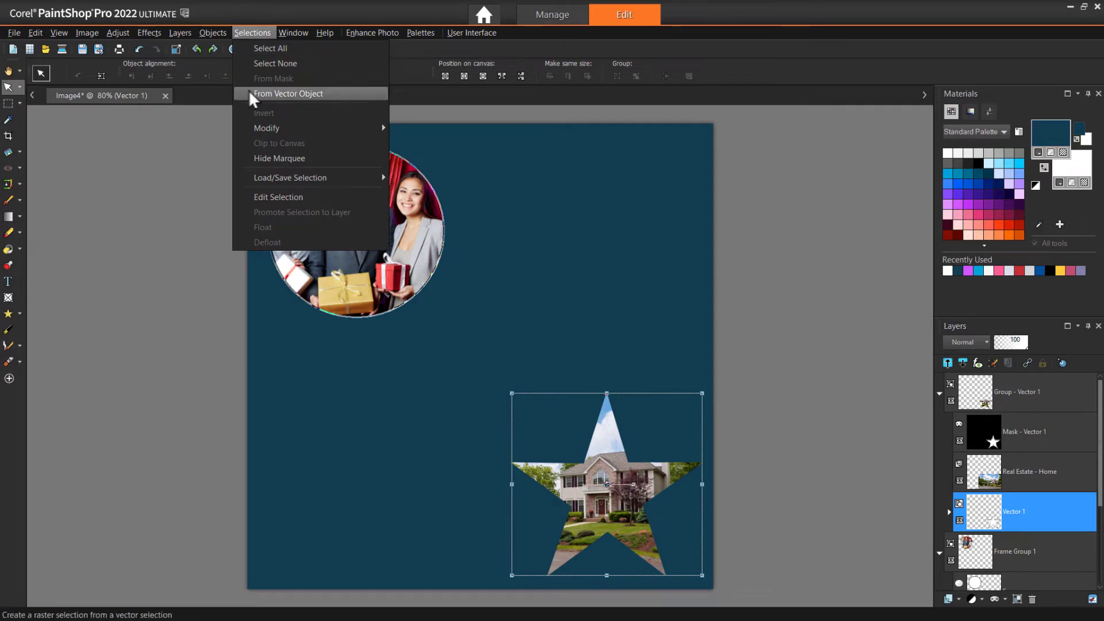
pyautogui.click(287, 94)
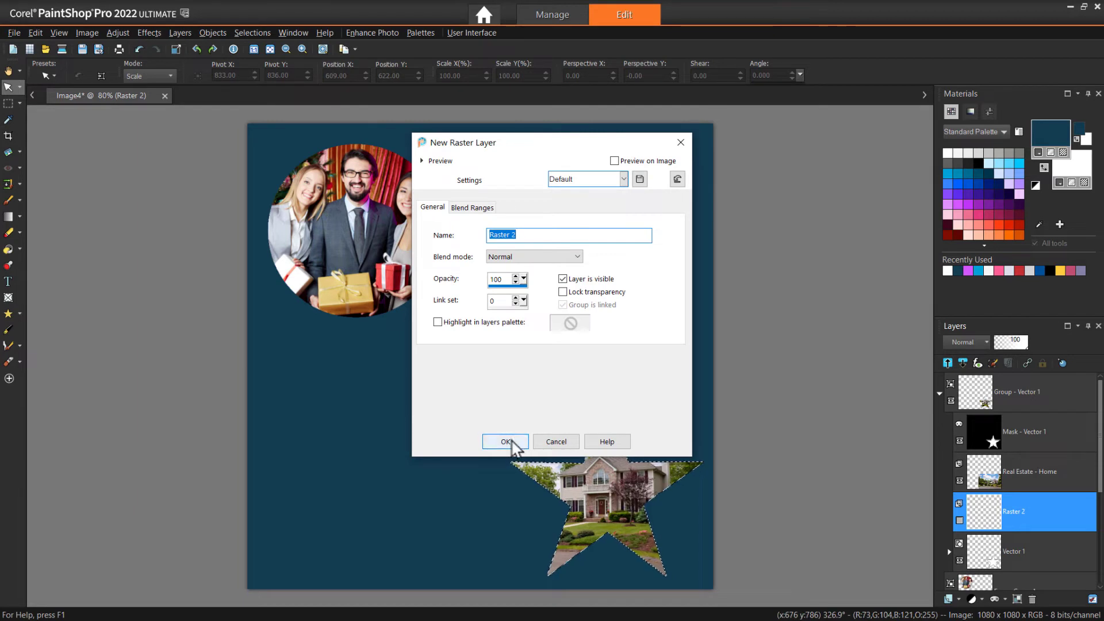
pyautogui.click(505, 441)
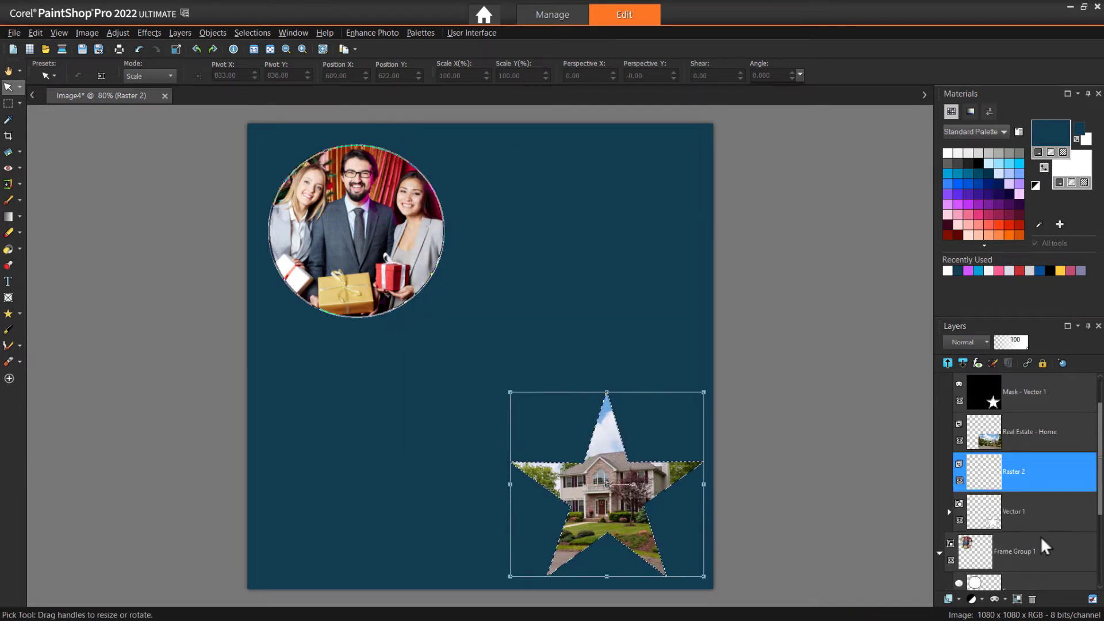
pyautogui.moveTo(945, 553)
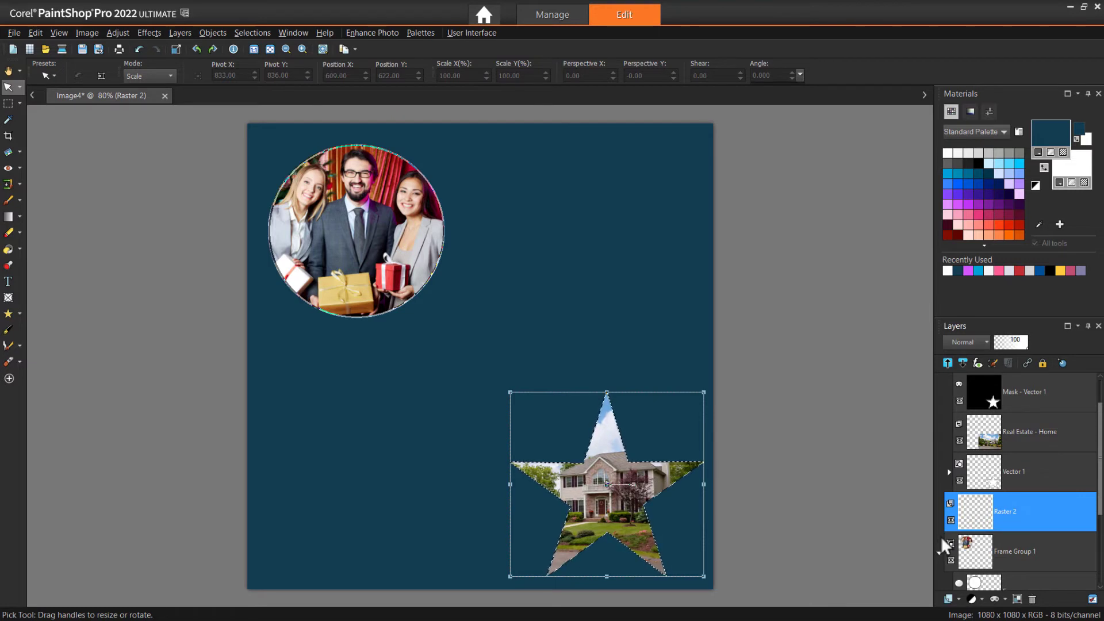
# Step: Expand the star selection by 7 pixels with preview on the image
pyautogui.click(253, 32)
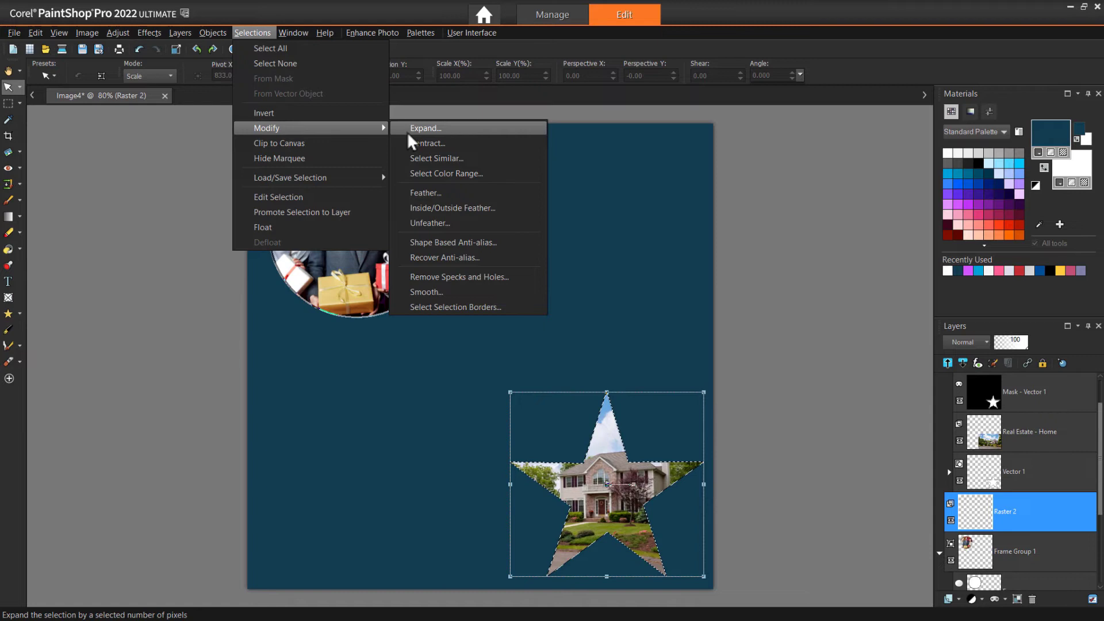
pyautogui.click(425, 127)
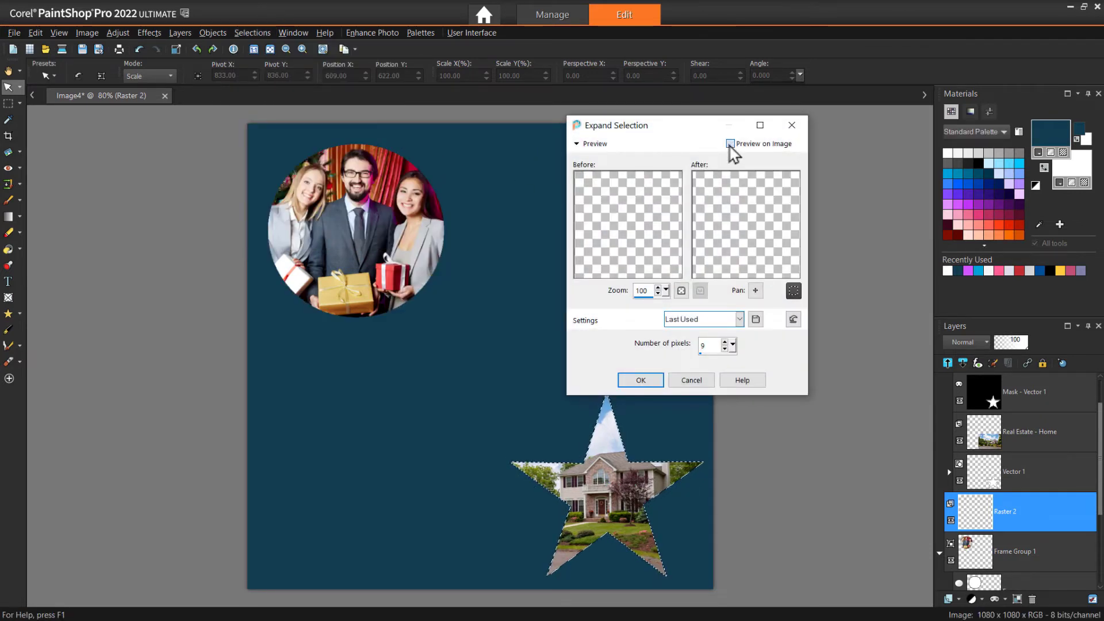
pyautogui.click(729, 142)
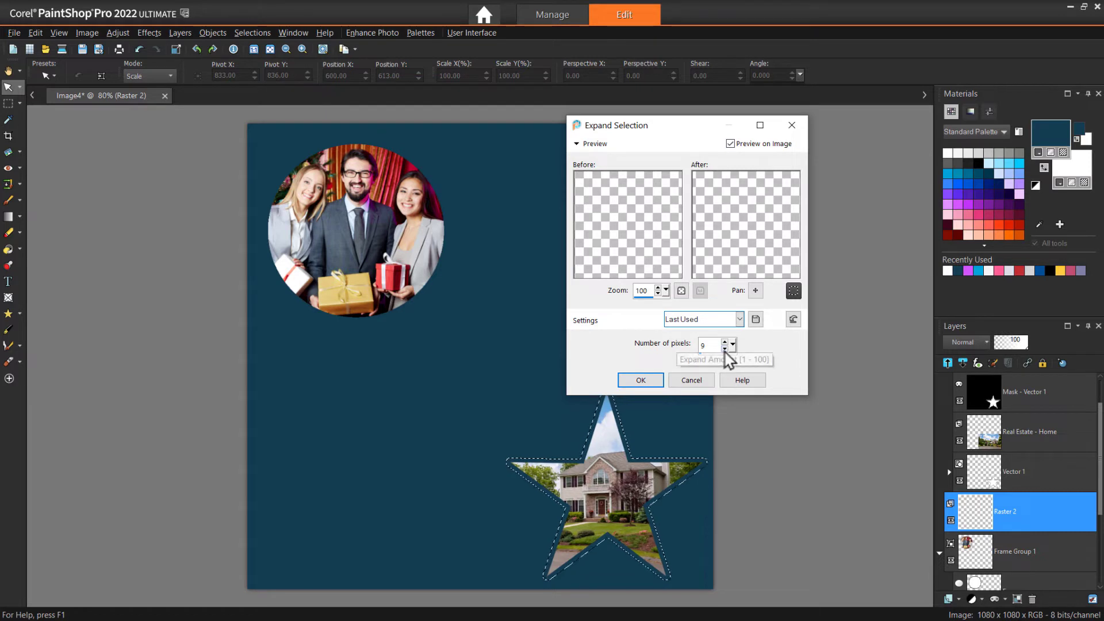
pyautogui.click(725, 349)
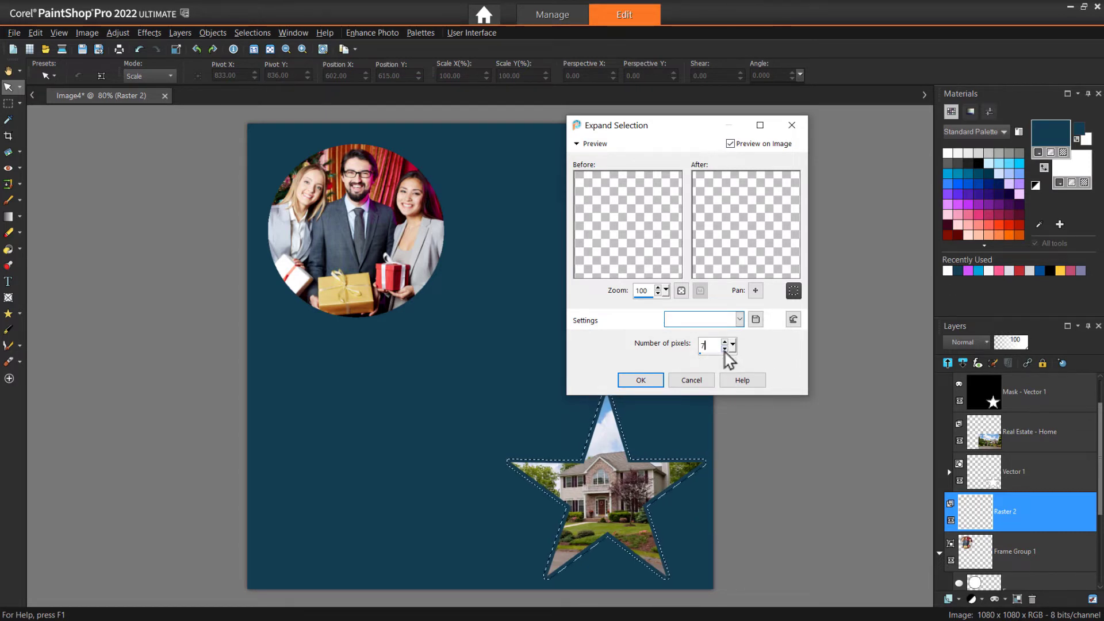
pyautogui.click(641, 380)
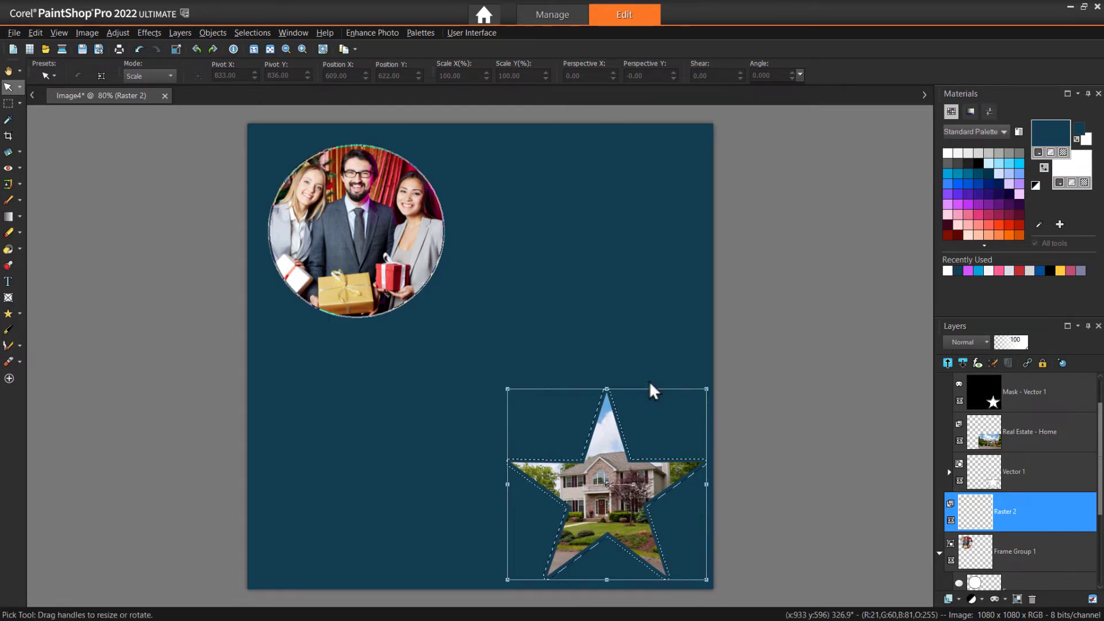
pyautogui.moveTo(8, 250)
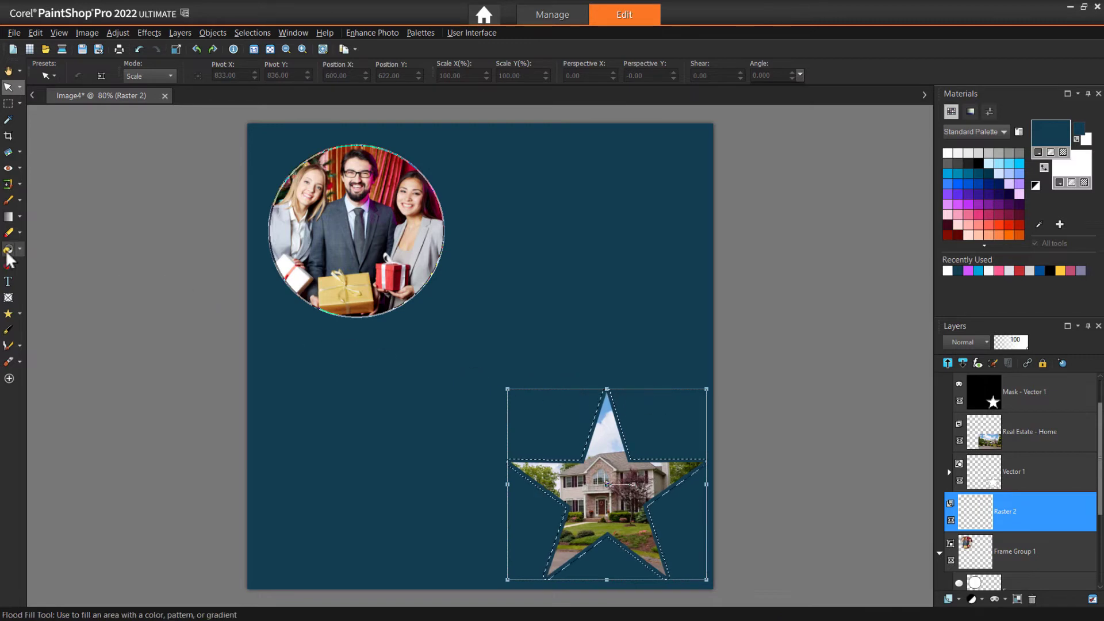
# Step: Flood-fill the expanded selection with white, outlining the star photo
pyautogui.click(9, 248)
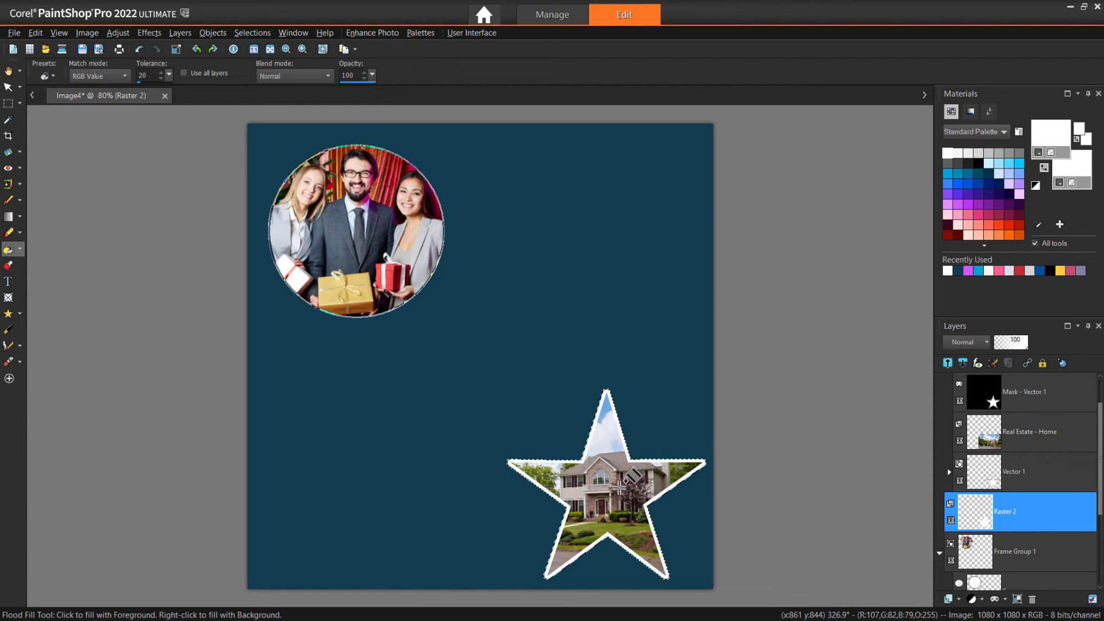
pyautogui.click(8, 101)
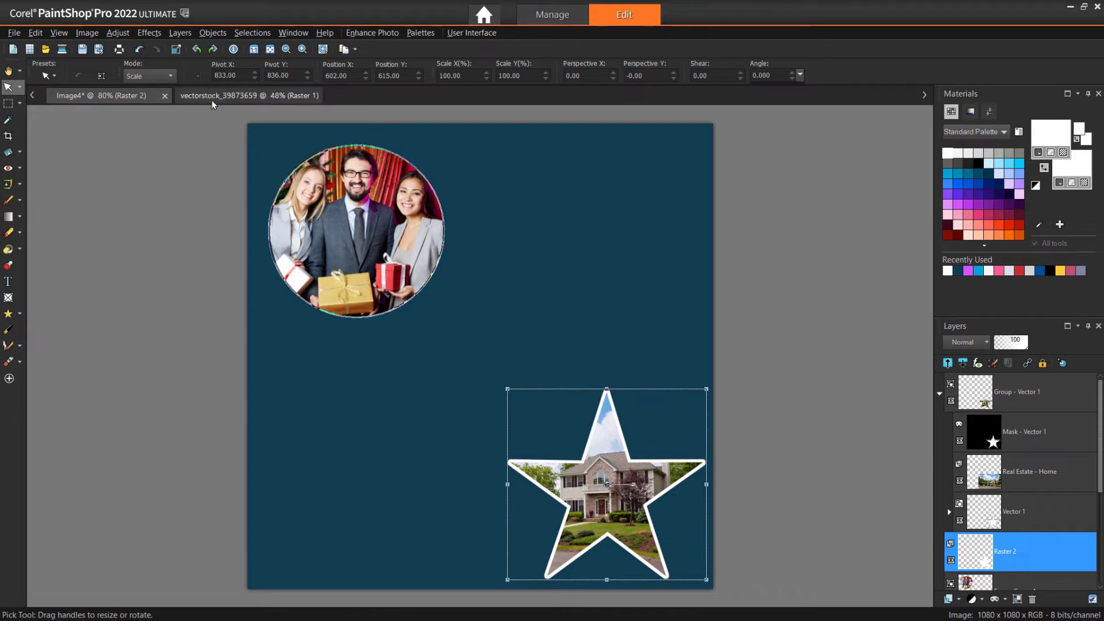
# Step: Trace a freehand selection around Santa in the clipart sheet, copy it, and return to the poster
pyautogui.click(241, 95)
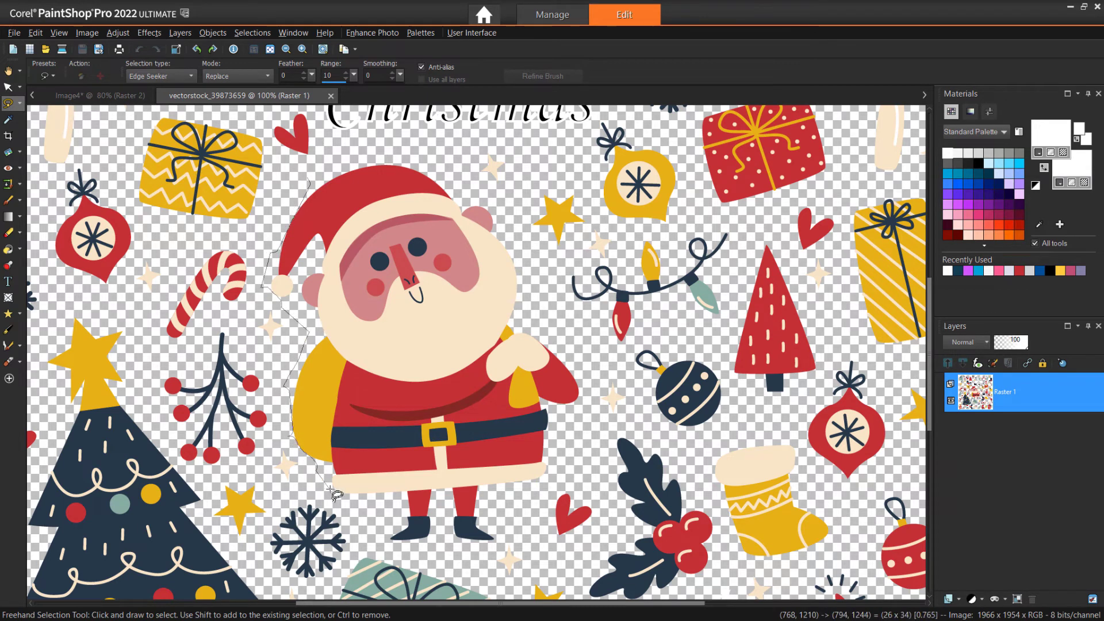
pyautogui.moveTo(334, 493); pyautogui.dragTo(521, 249)
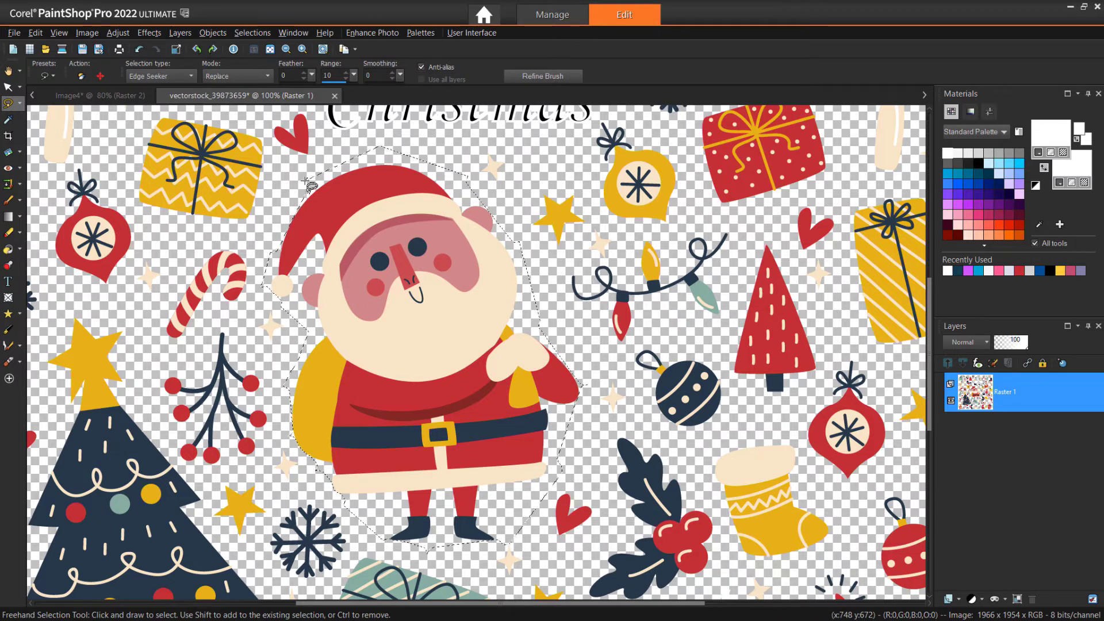
pyautogui.click(35, 32)
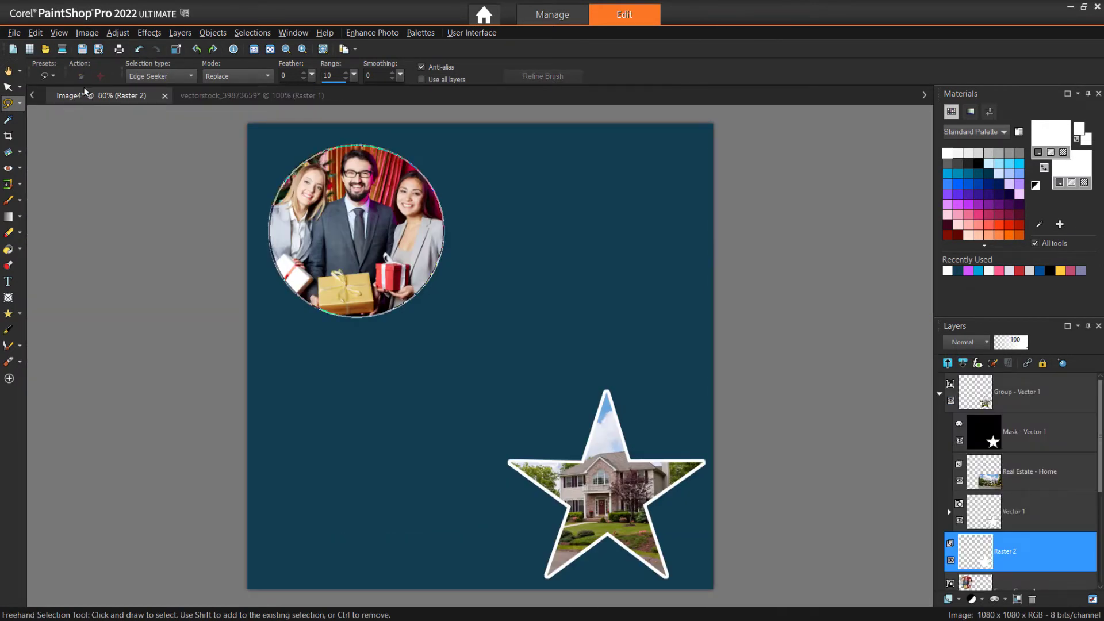
# Step: Paste Santa as a new layer and place him with the two red trees at bottom left, the small tree at about 59%
pyautogui.click(36, 32)
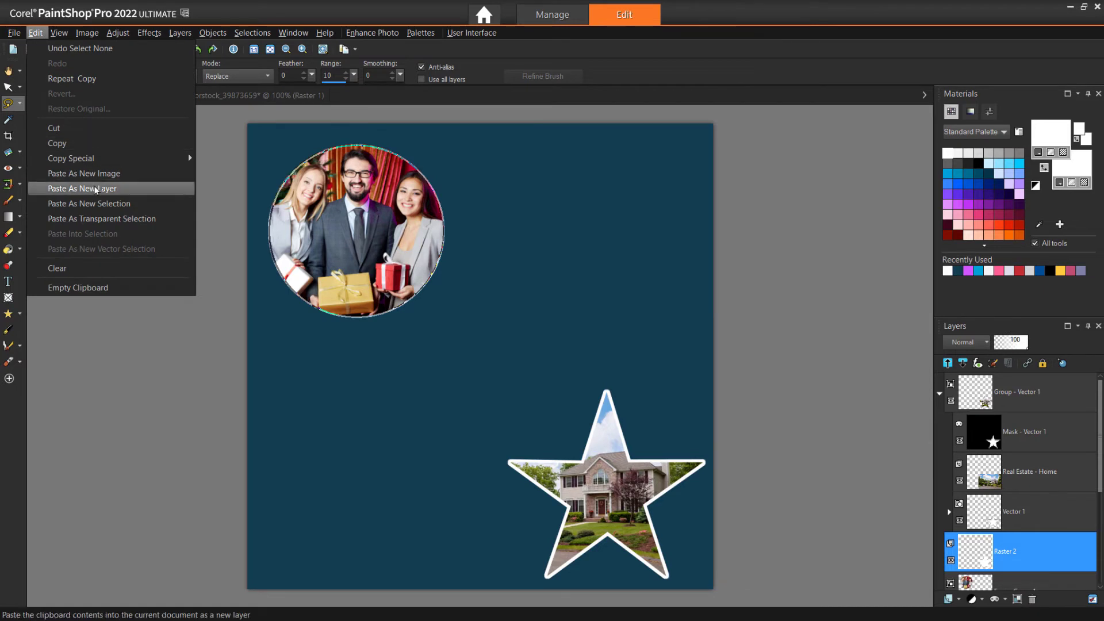
pyautogui.click(83, 189)
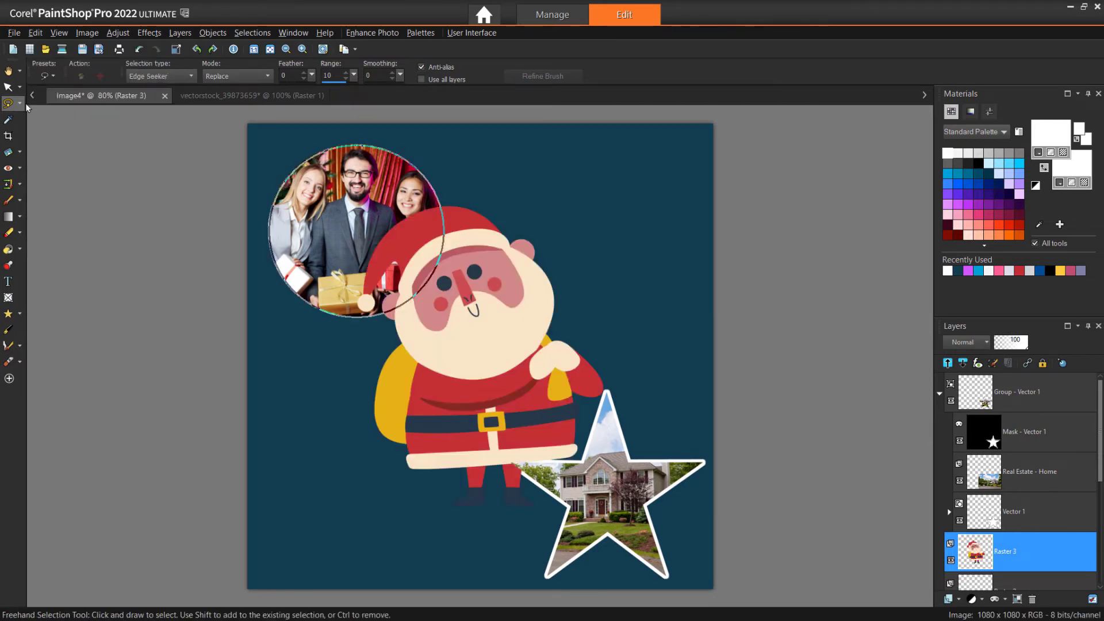
pyautogui.click(10, 87)
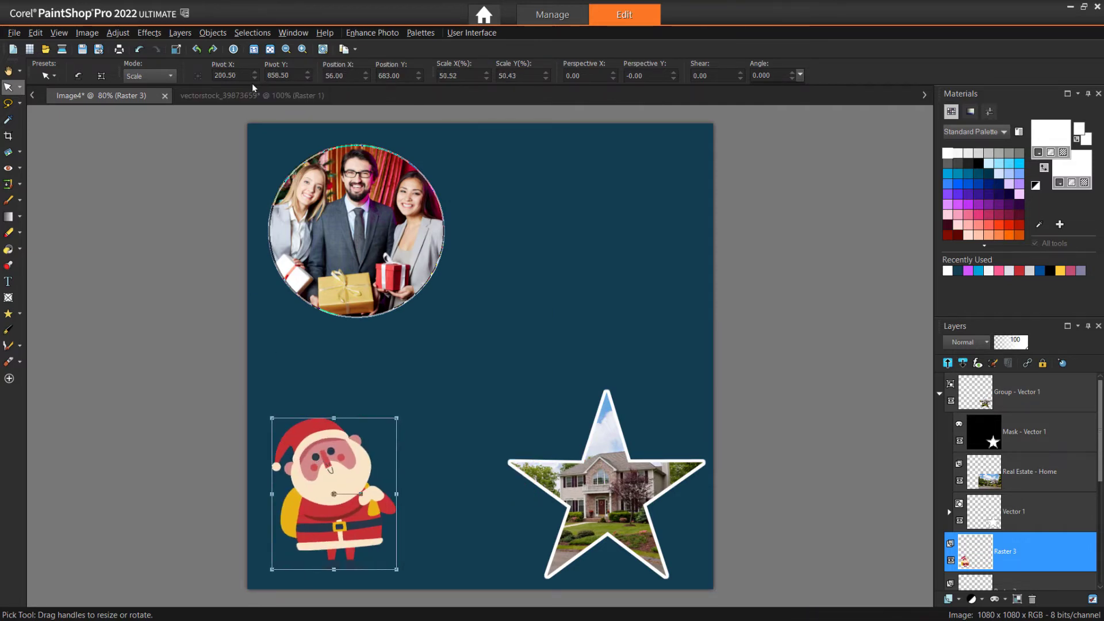
pyautogui.click(35, 32)
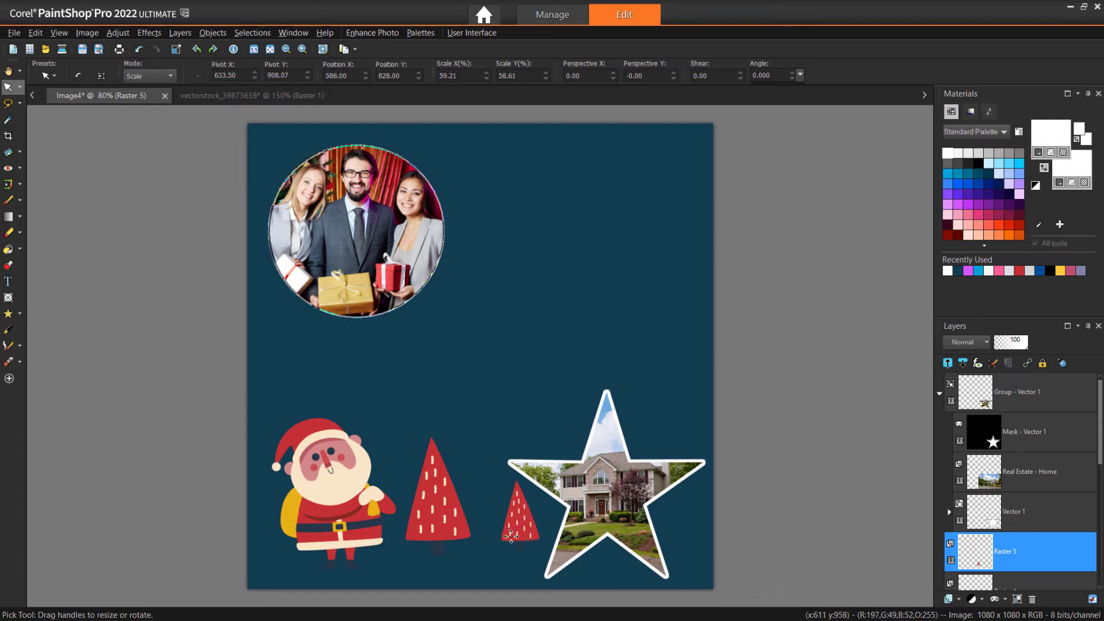
pyautogui.click(510, 537)
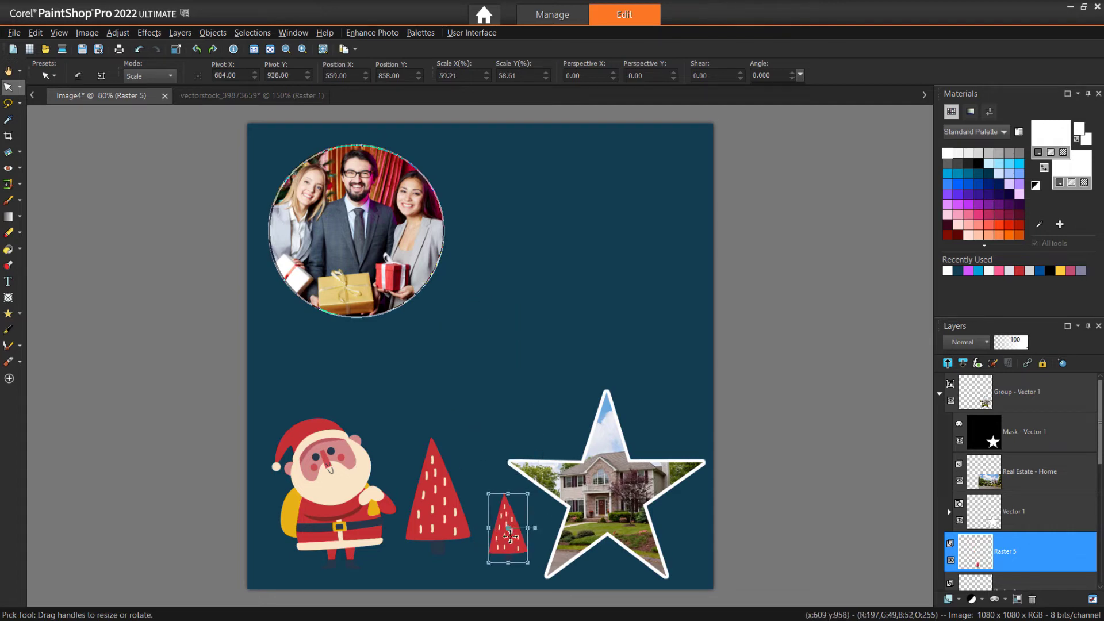
pyautogui.moveTo(356, 480)
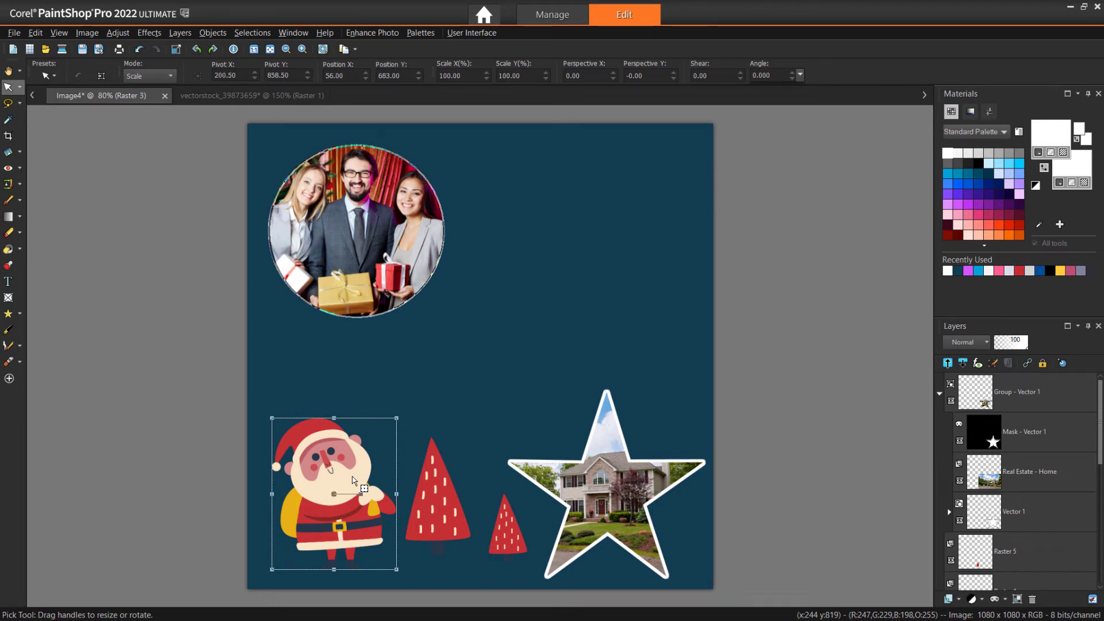
# Step: Apply a 3D Drop Shadow effect to Santa and the trees
pyautogui.click(150, 33)
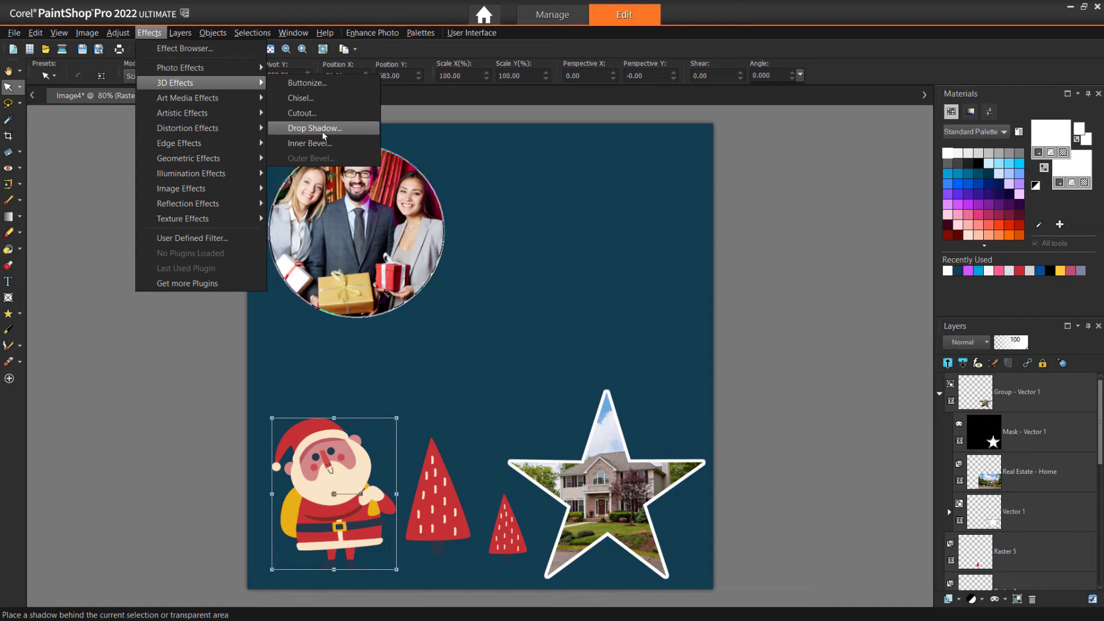
pyautogui.click(314, 128)
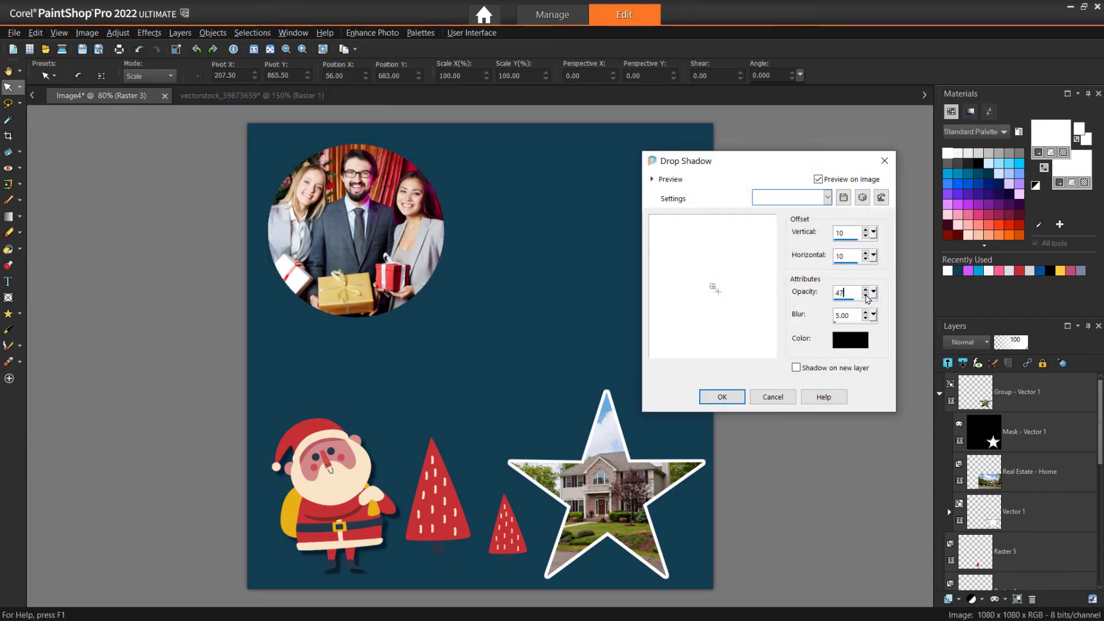
pyautogui.click(722, 396)
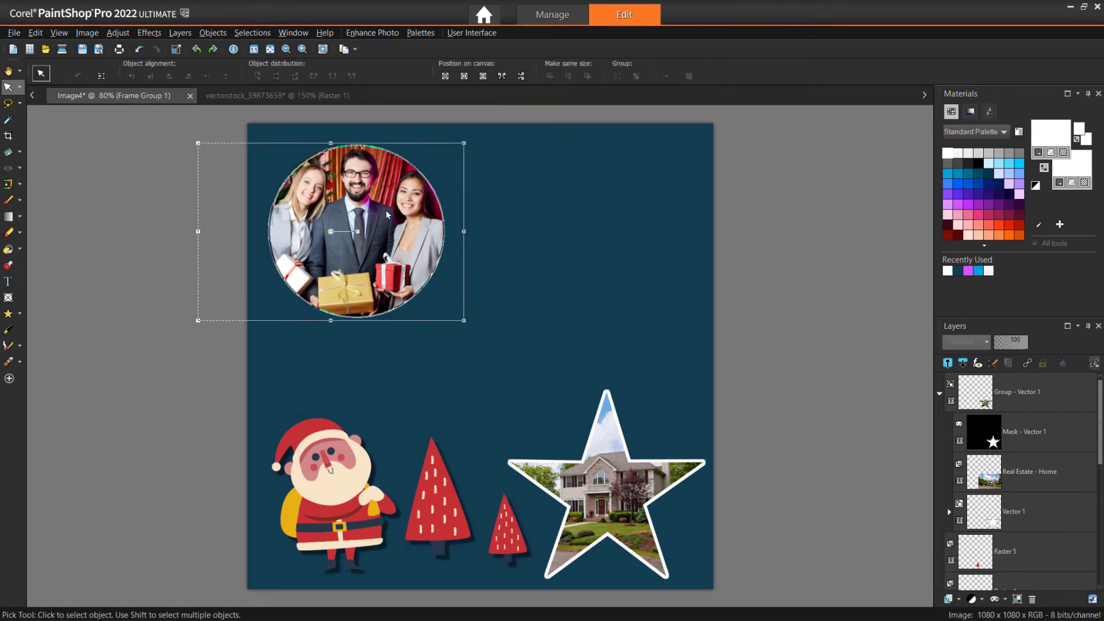
# Step: Apply an Inner Bevel to the circular team photo, accepting the group merge prompt
pyautogui.click(149, 32)
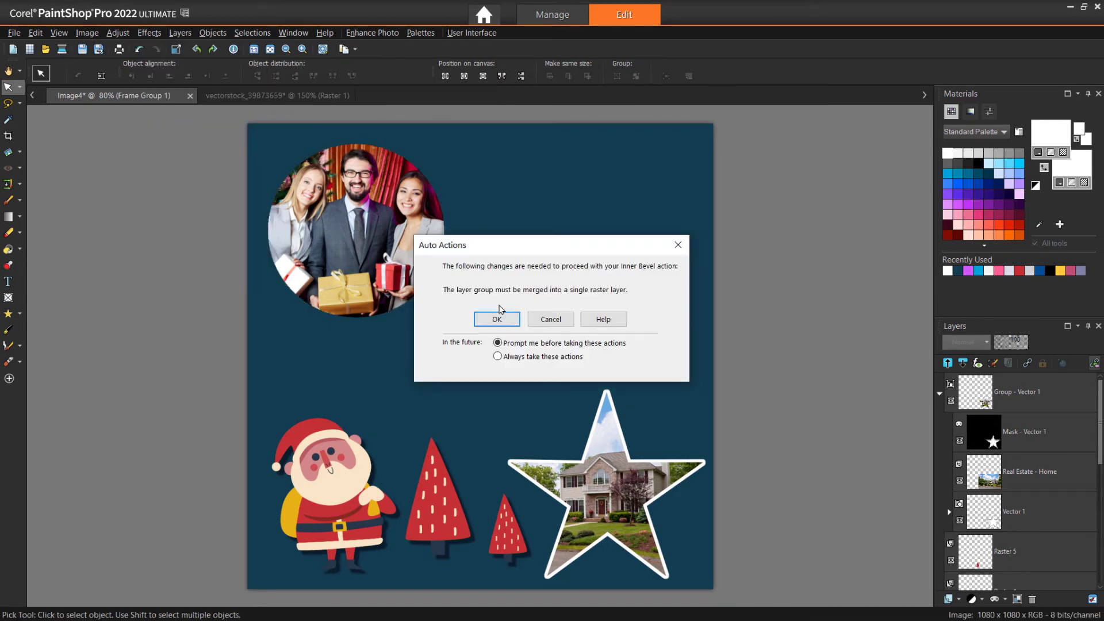
pyautogui.click(497, 320)
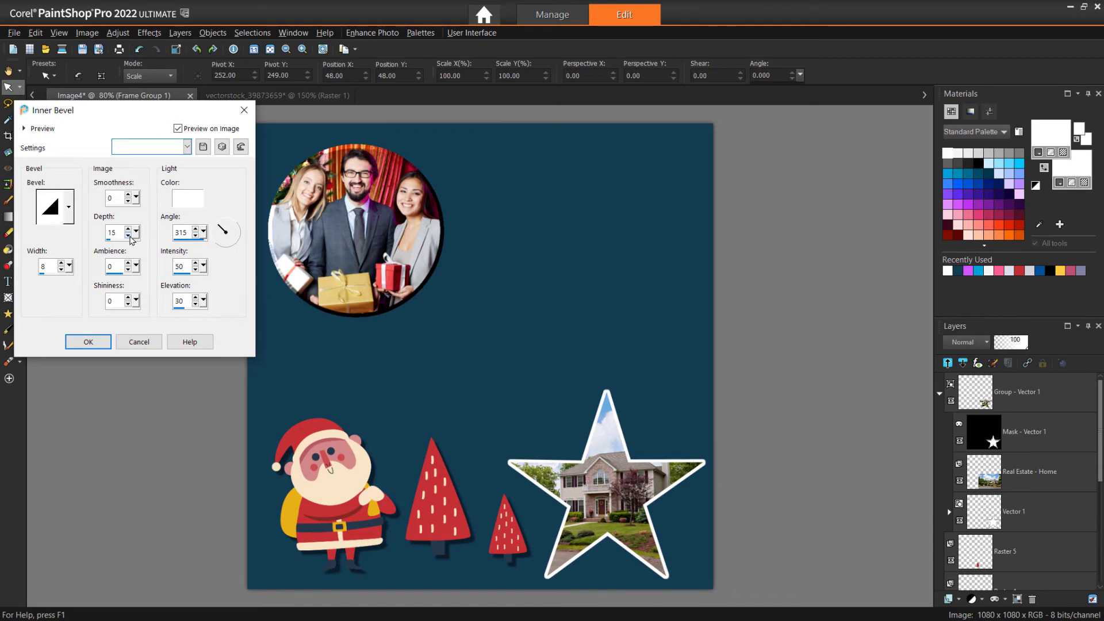
pyautogui.click(88, 342)
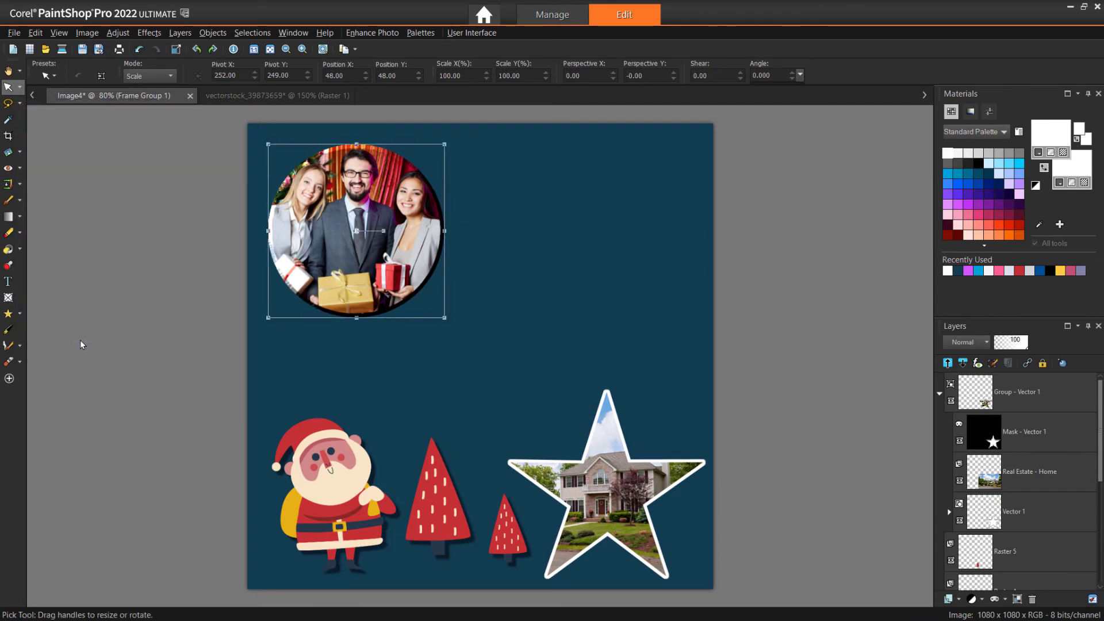
pyautogui.moveTo(98, 270)
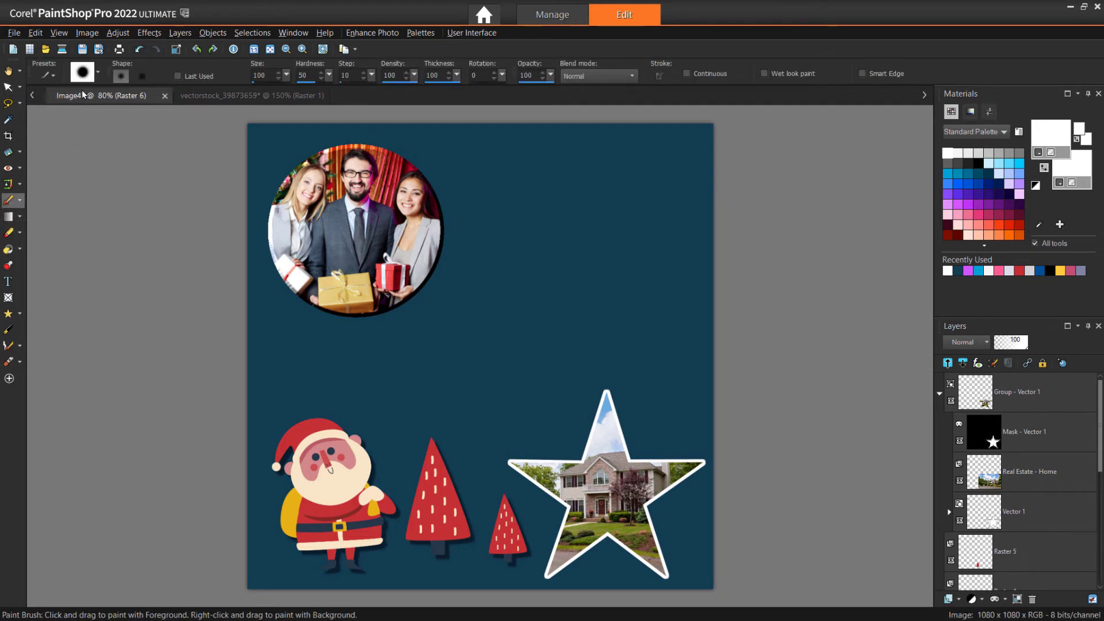
# Step: Stamp light-blue snowflakes with a snowflake brush tip across the dark background on a new layer
pyautogui.click(85, 73)
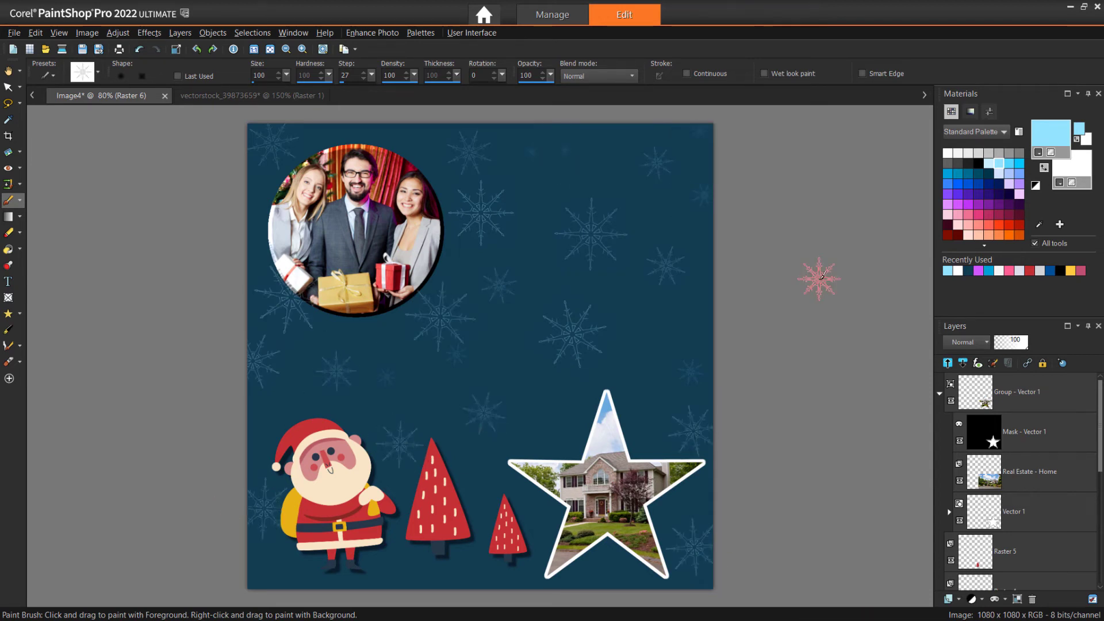
pyautogui.click(529, 306)
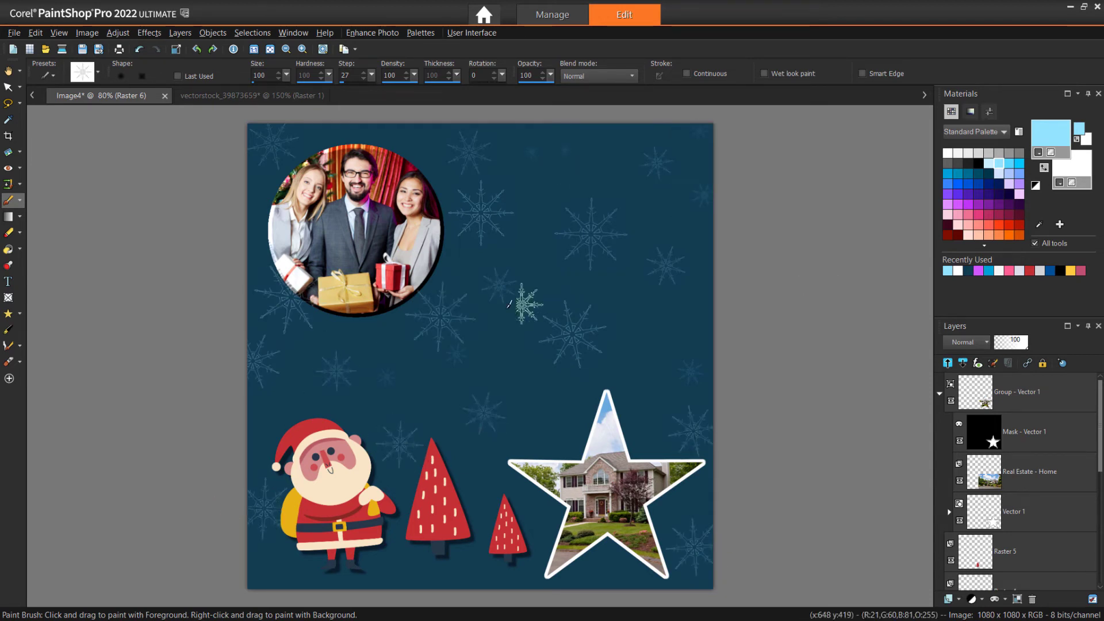
pyautogui.moveTo(8, 361)
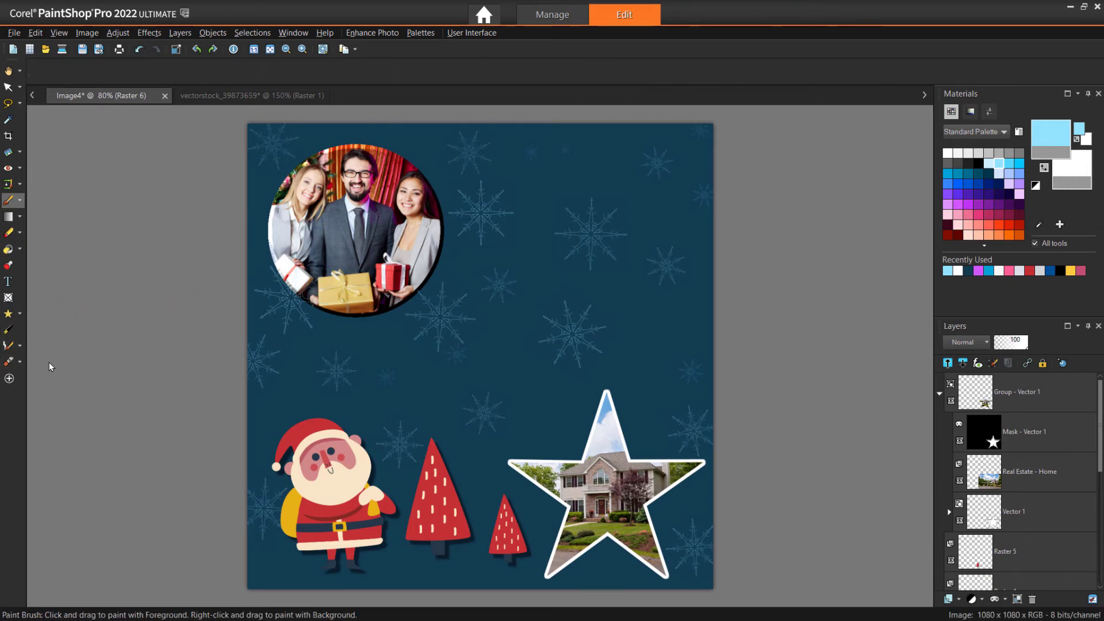
# Step: Paint white snow strokes with the Oil Brush along the top and bottom edges
pyautogui.click(8, 362)
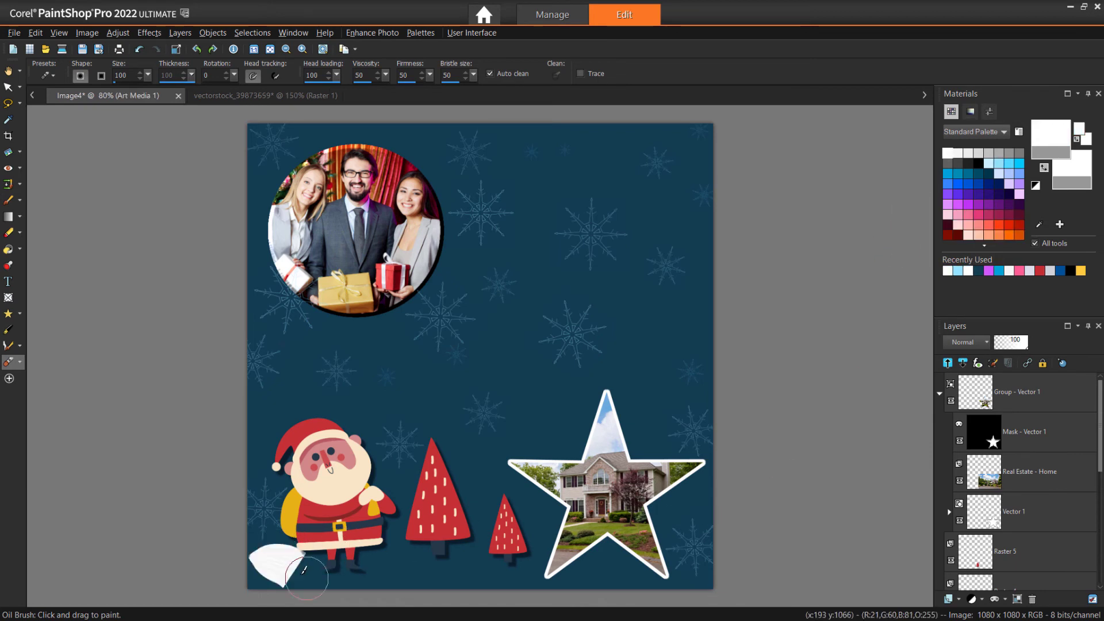
pyautogui.moveTo(303, 574); pyautogui.dragTo(366, 557)
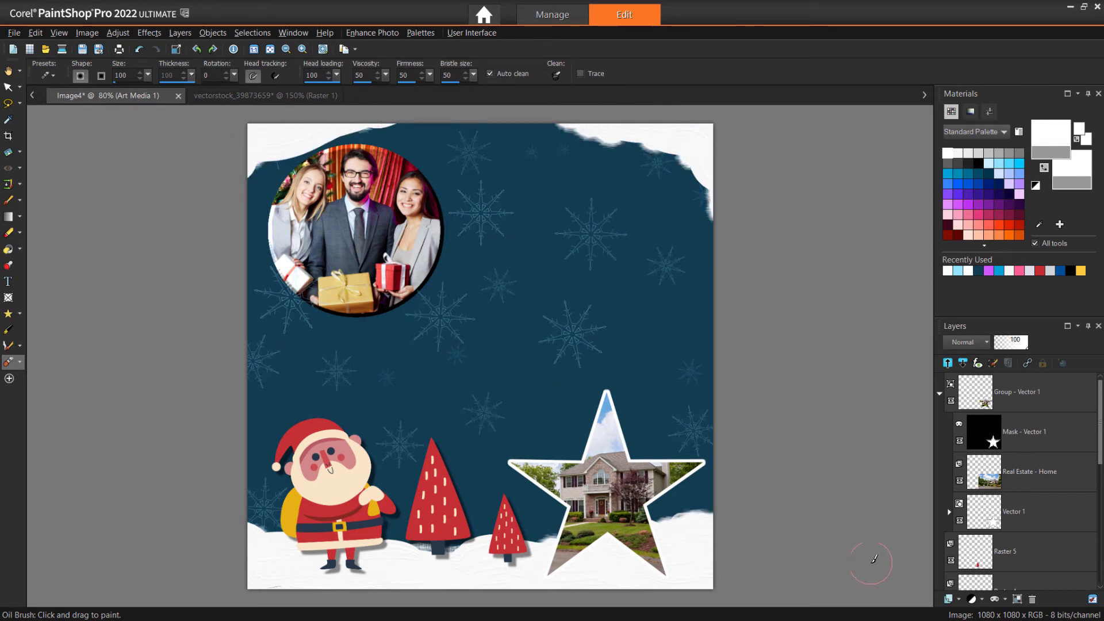
pyautogui.moveTo(7, 281)
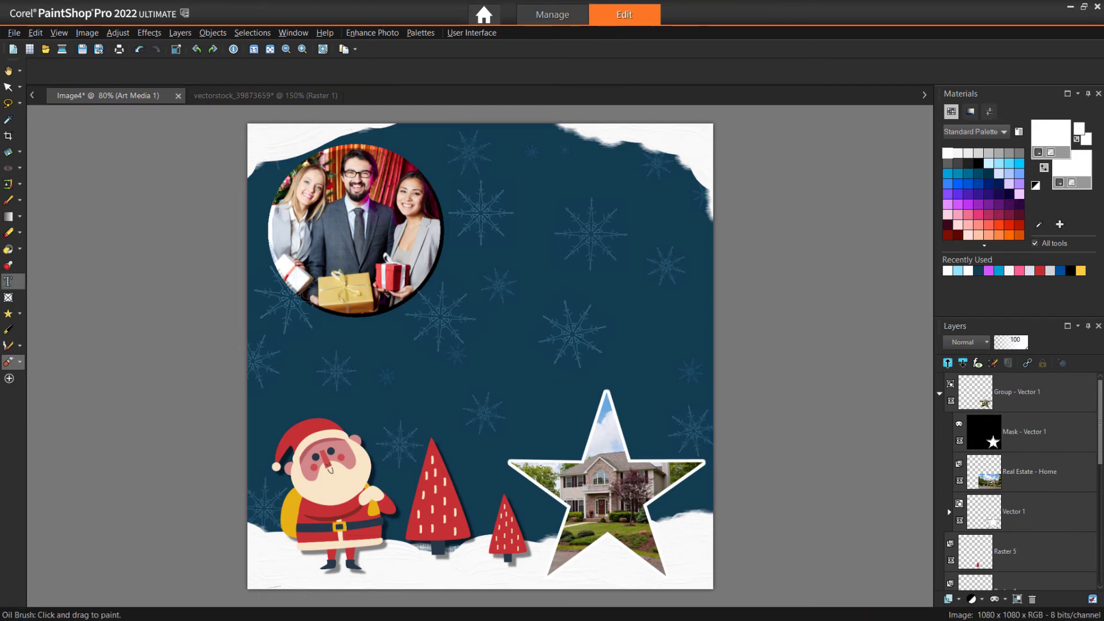
# Step: Add white script text 'Merry Christmas from our team!' beside the team photo and the LTRrealty.com line
pyautogui.click(8, 280)
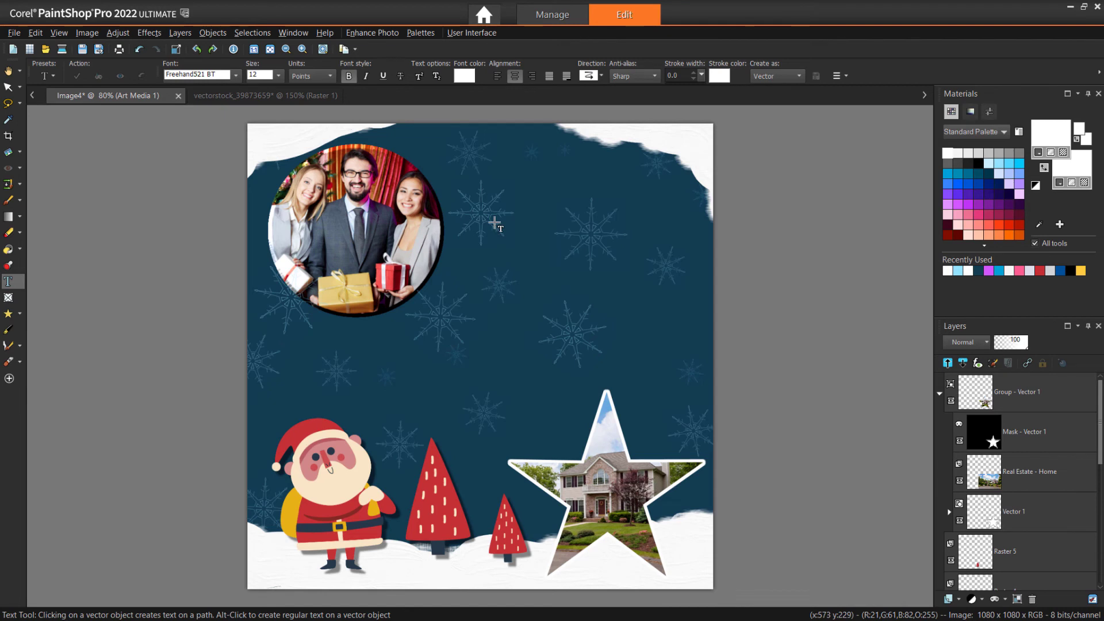
pyautogui.click(483, 219)
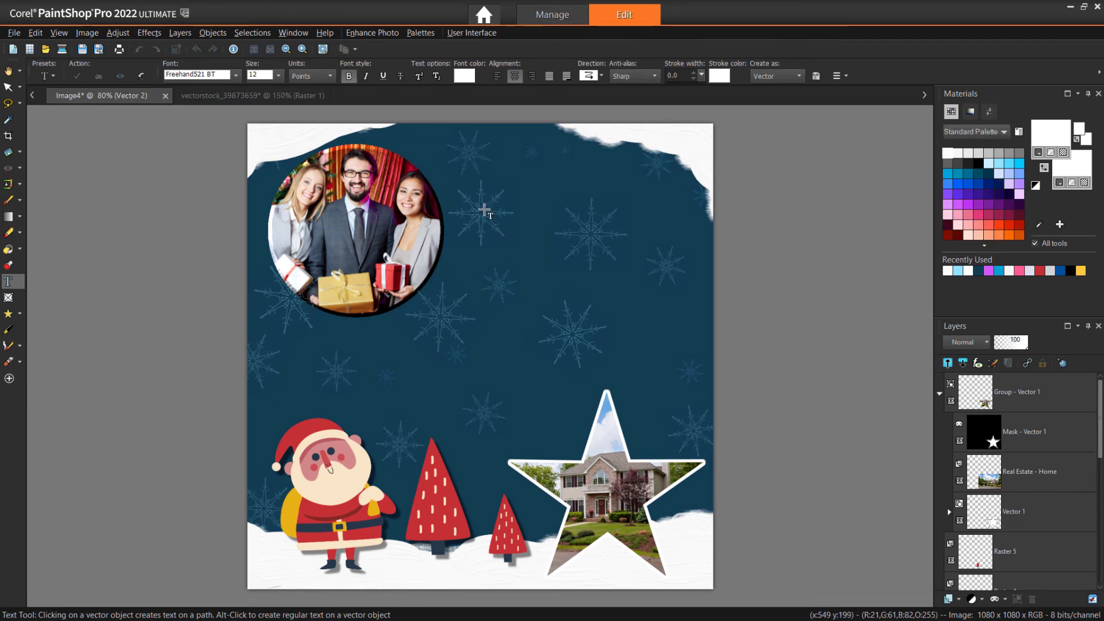
pyautogui.write('Merry Christmas')
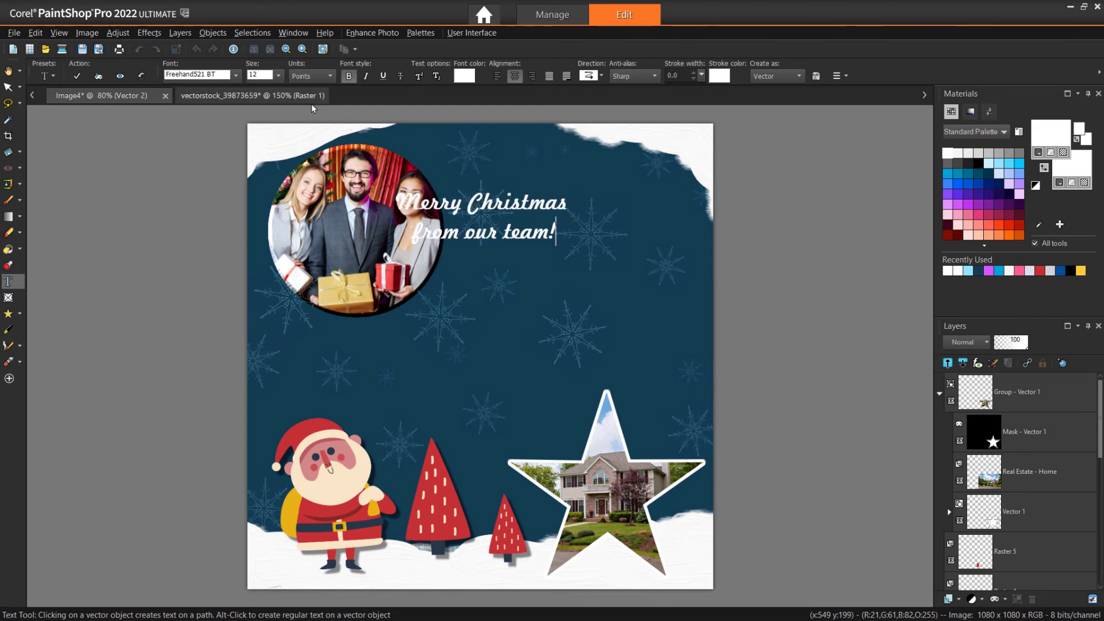
pyautogui.click(277, 76)
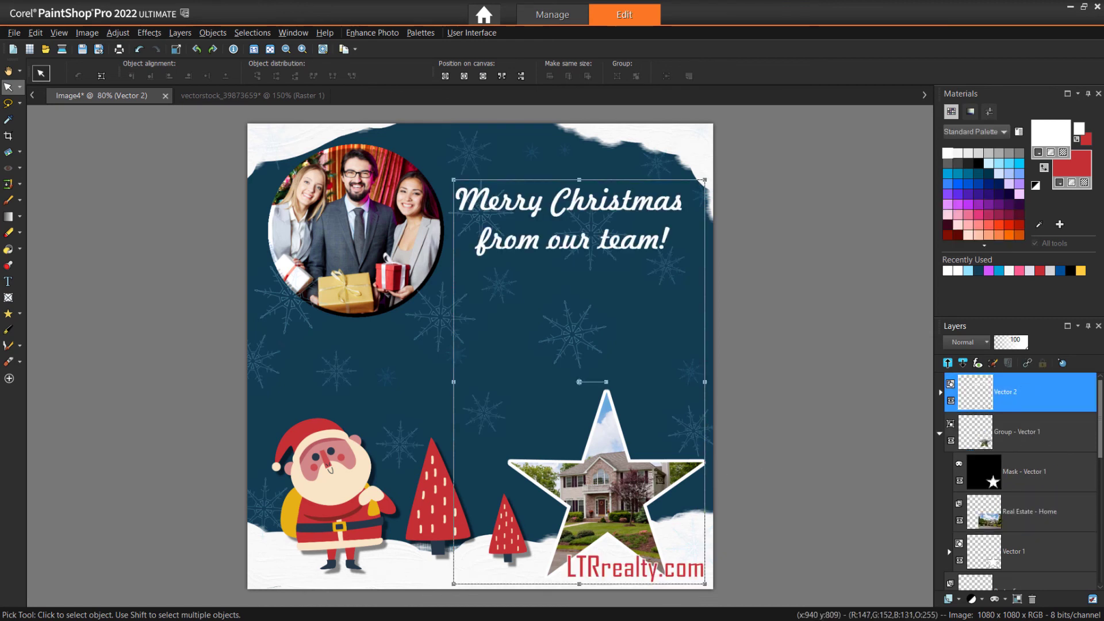
# Step: Enlarge the circular team photo group with a corner handle and reposition it
pyautogui.click(1028, 432)
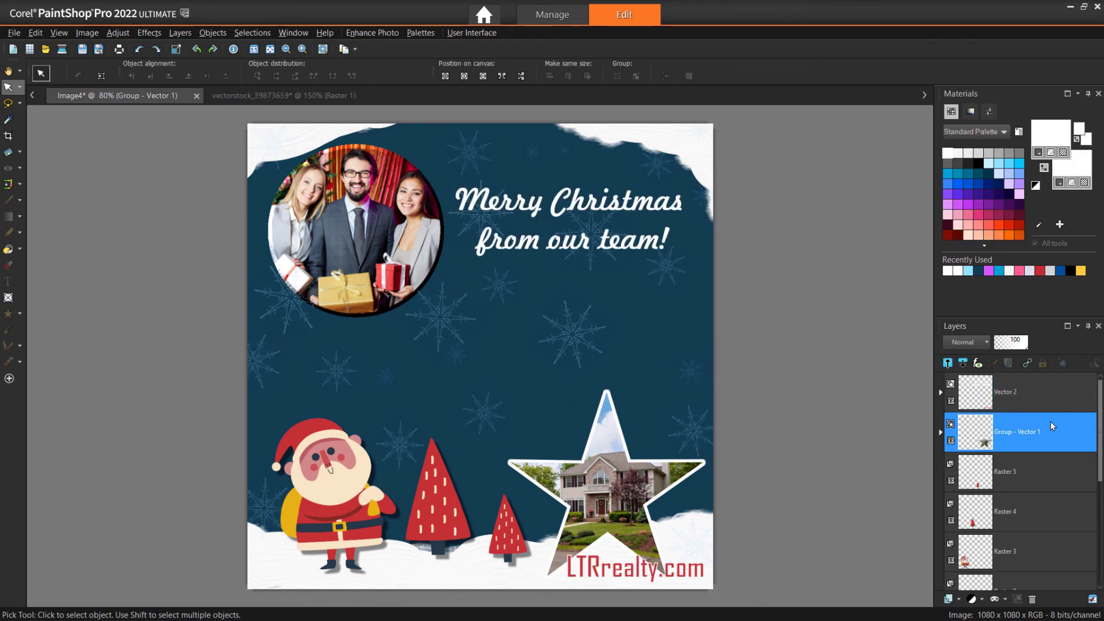
pyautogui.click(1005, 391)
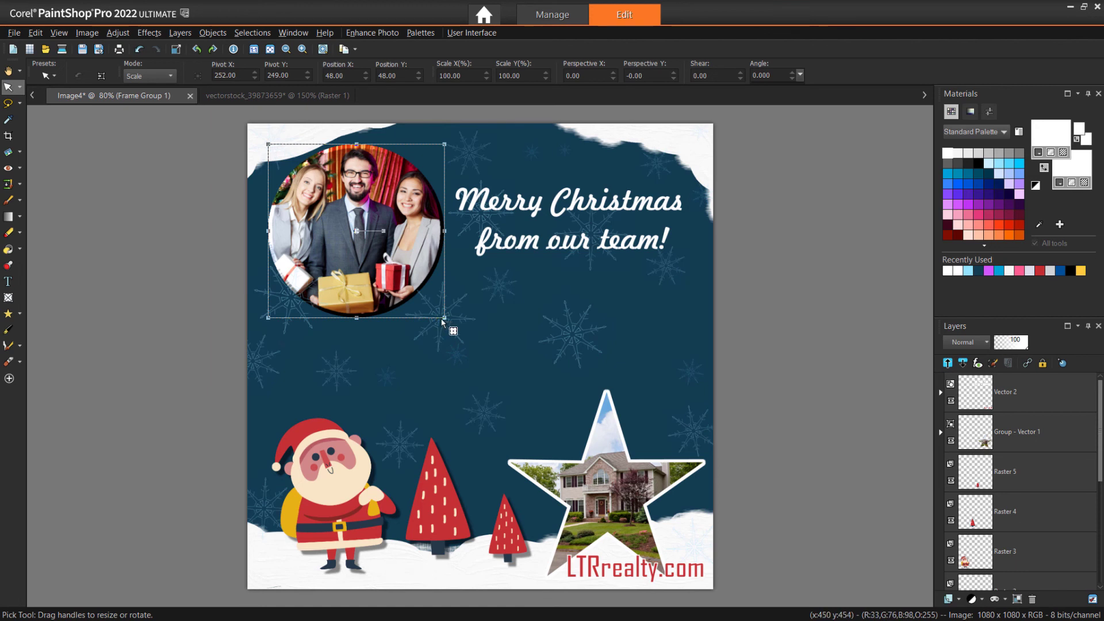
pyautogui.moveTo(444, 321); pyautogui.dragTo(484, 356)
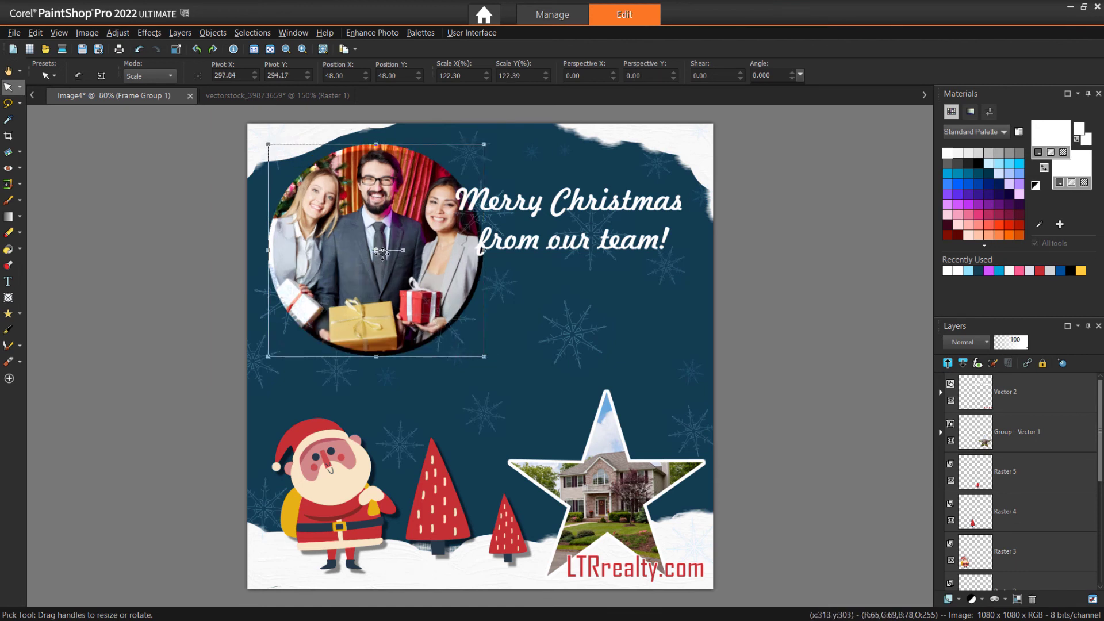
pyautogui.moveTo(377, 250); pyautogui.dragTo(371, 249)
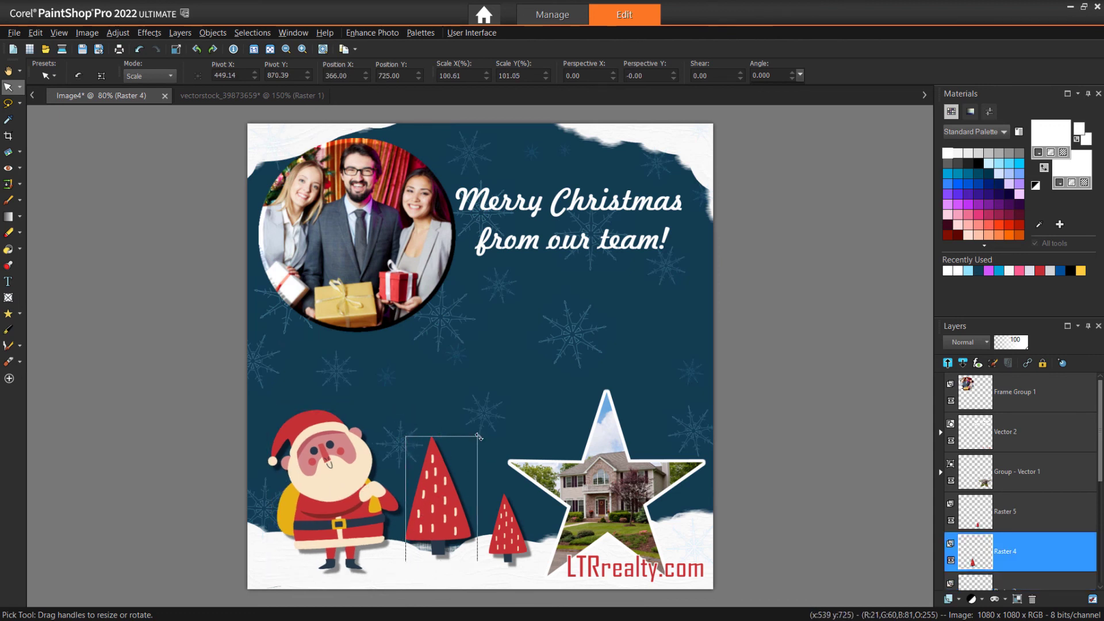
# Step: Adjust the larger tree's placement and tilt the small tree slightly
pyautogui.moveTo(479, 434); pyautogui.dragTo(441, 507)
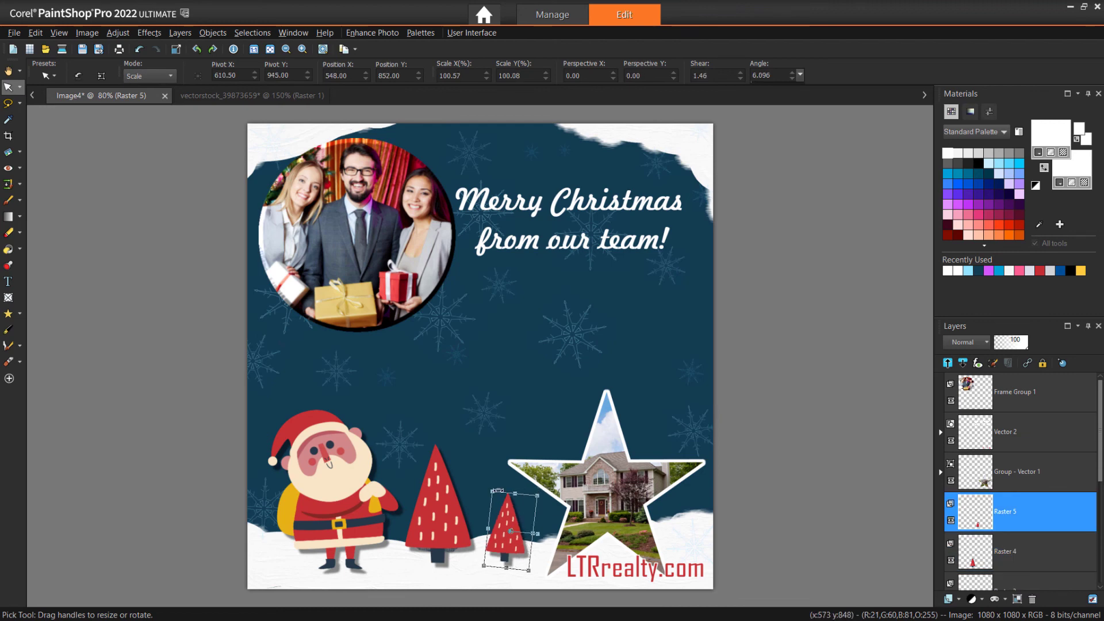
pyautogui.moveTo(498, 490); pyautogui.dragTo(532, 486)
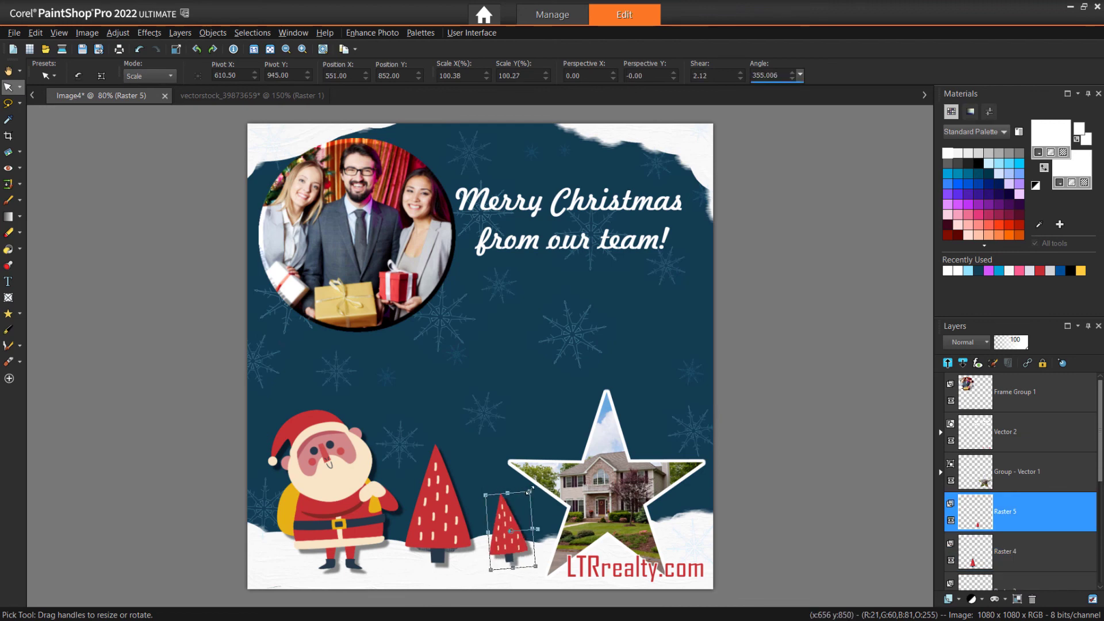